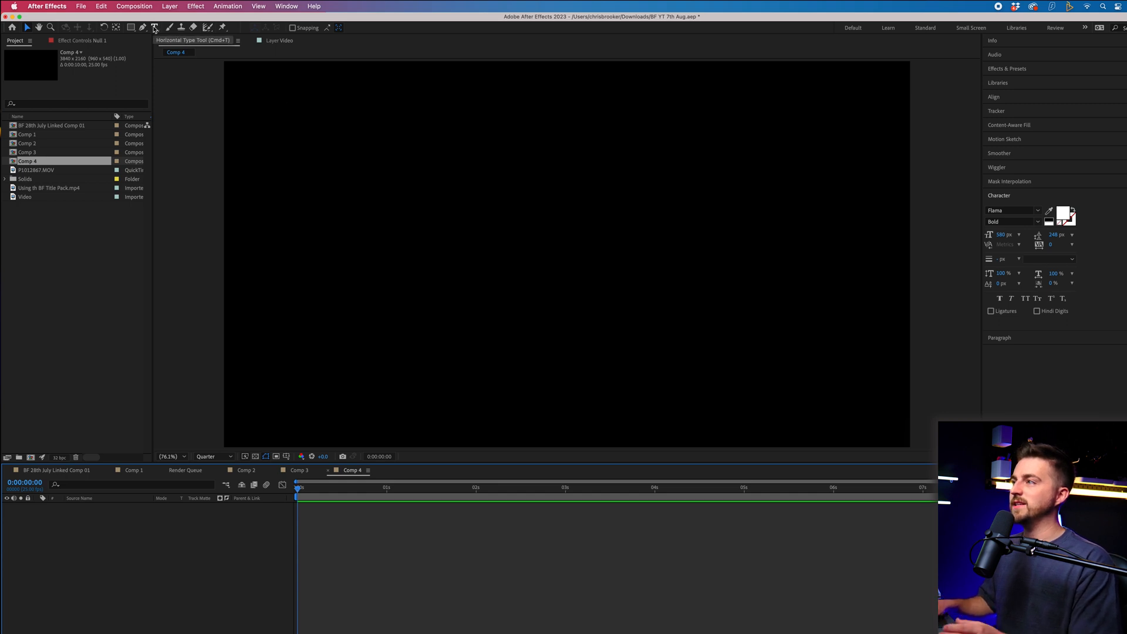
- Type the word BROOKER as a new white text layer in the composition
{"action": "type", "text": "N"}
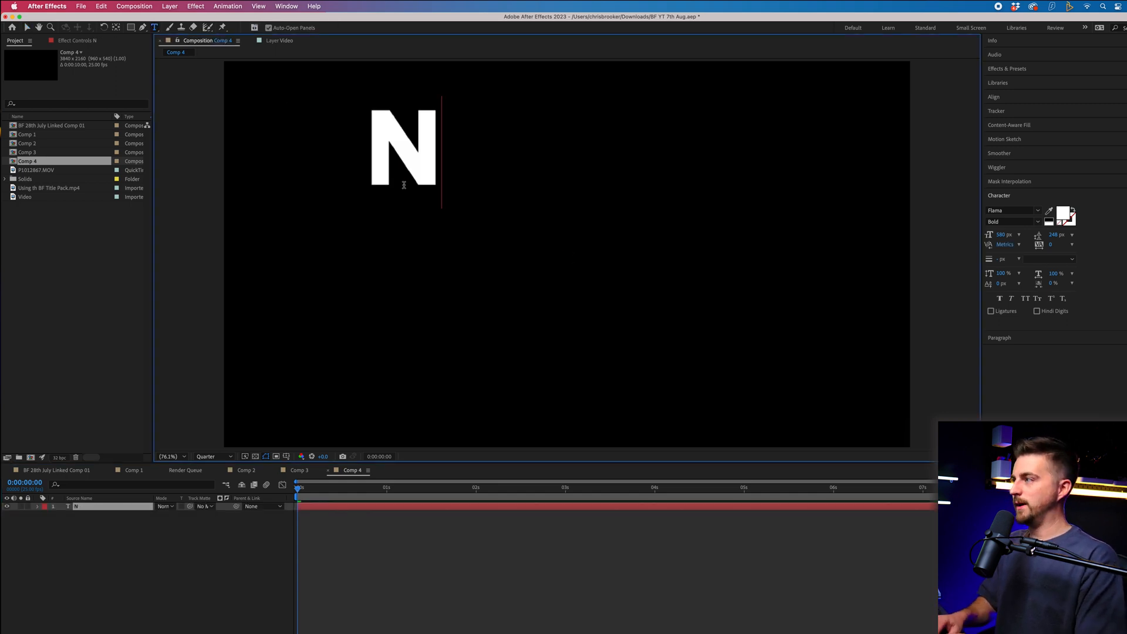
{"action": "type", "text": "ROOKER"}
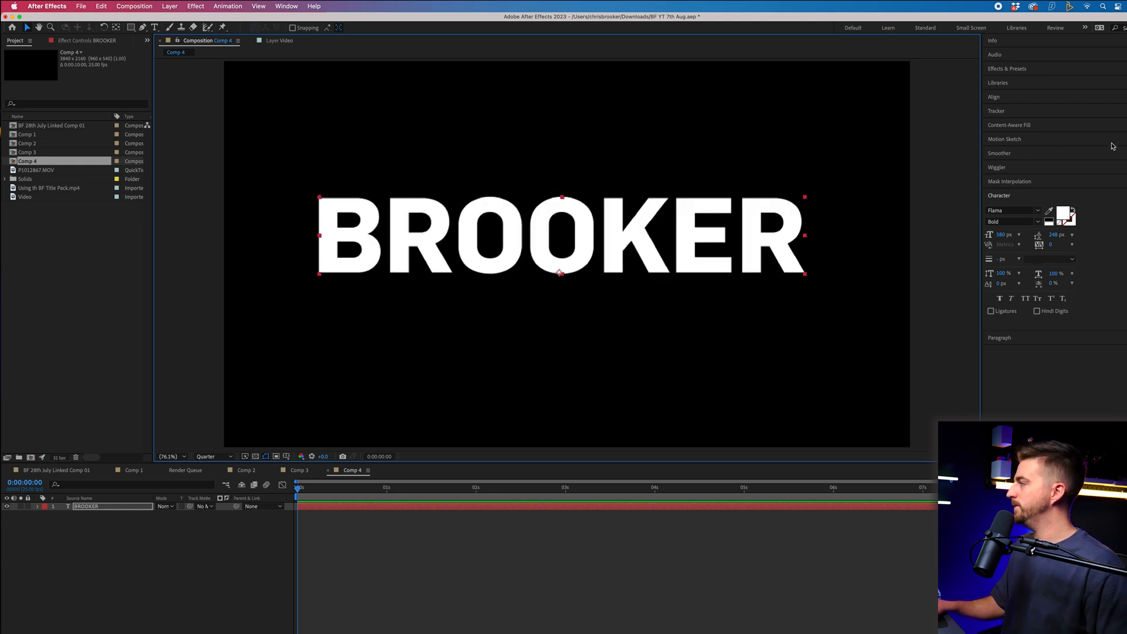
- Apply Montserrat Black to the BROOKER text and reduce its font size slightly
{"action": "type", "text": "mon"}
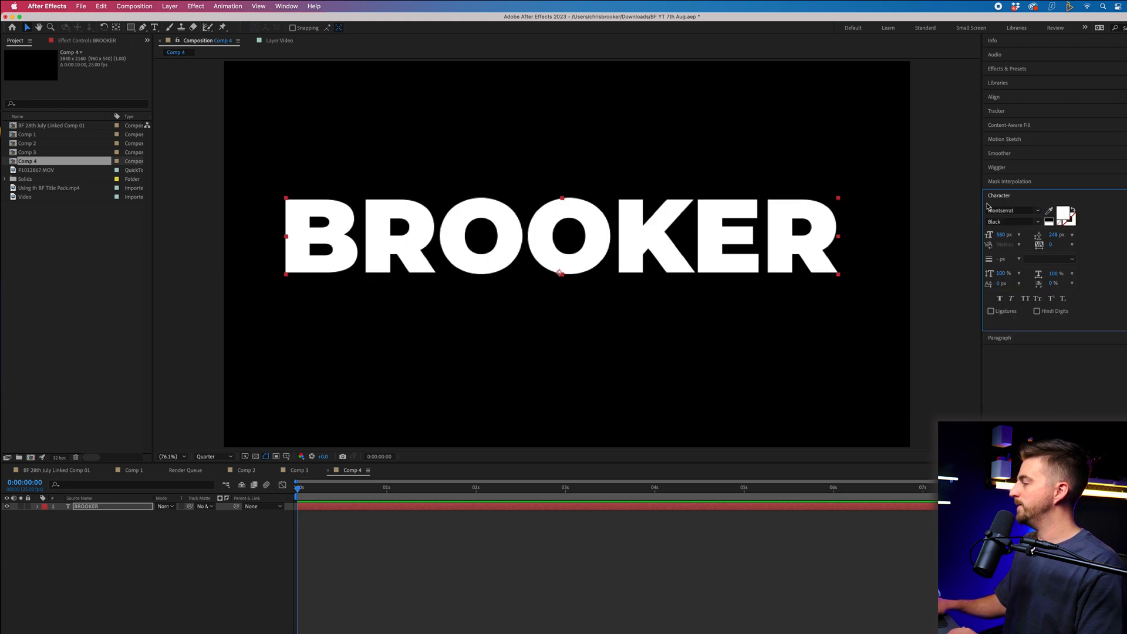
{"action": "left_click", "coordinate": [1038, 222]}
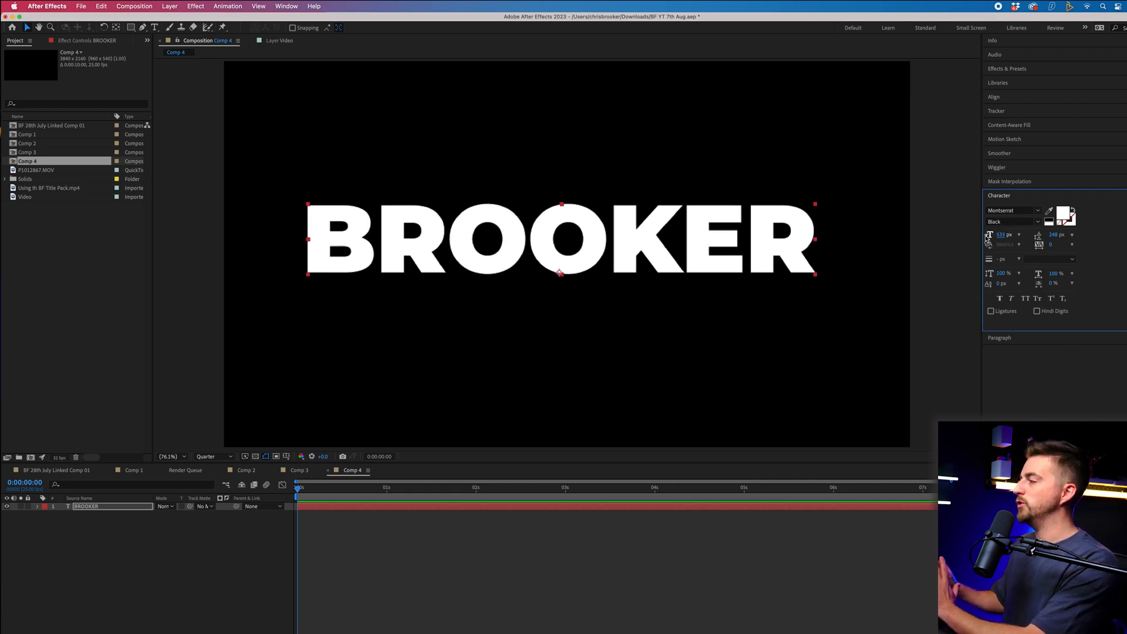
{"action": "left_click", "coordinate": [285, 455]}
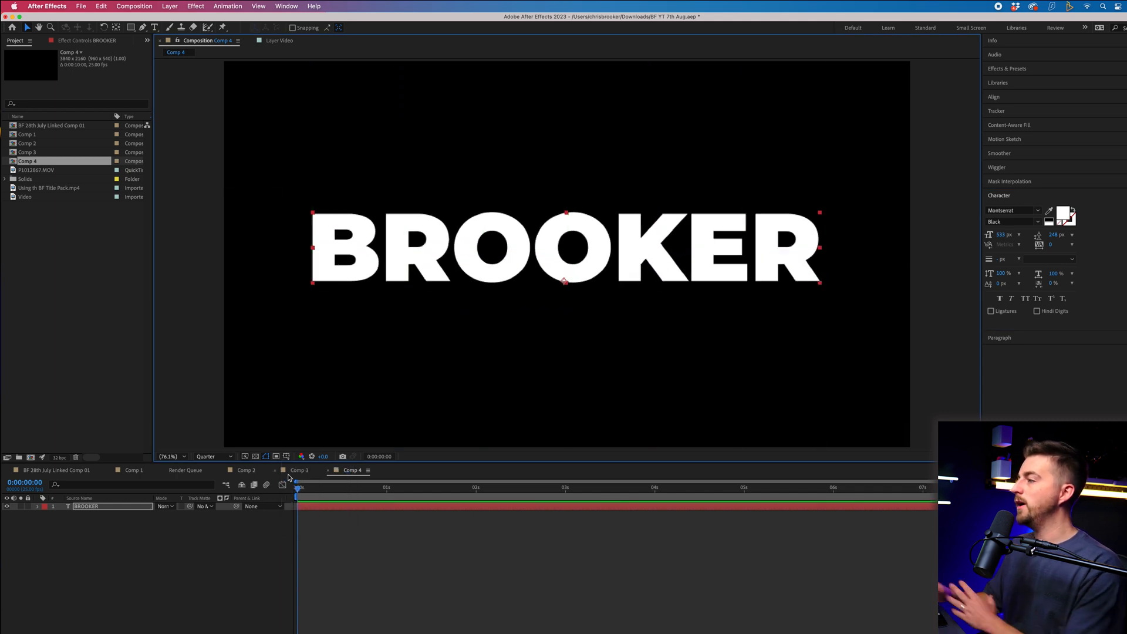
{"action": "mouse_move", "coordinate": [1076, 204]}
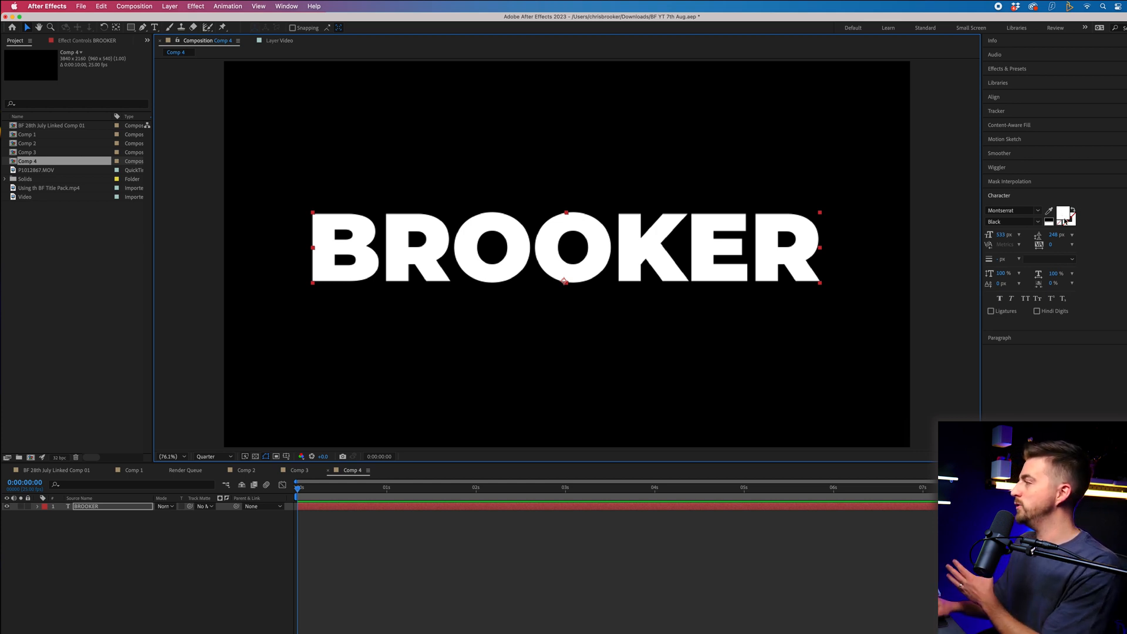
{"action": "mouse_move", "coordinate": [1071, 225]}
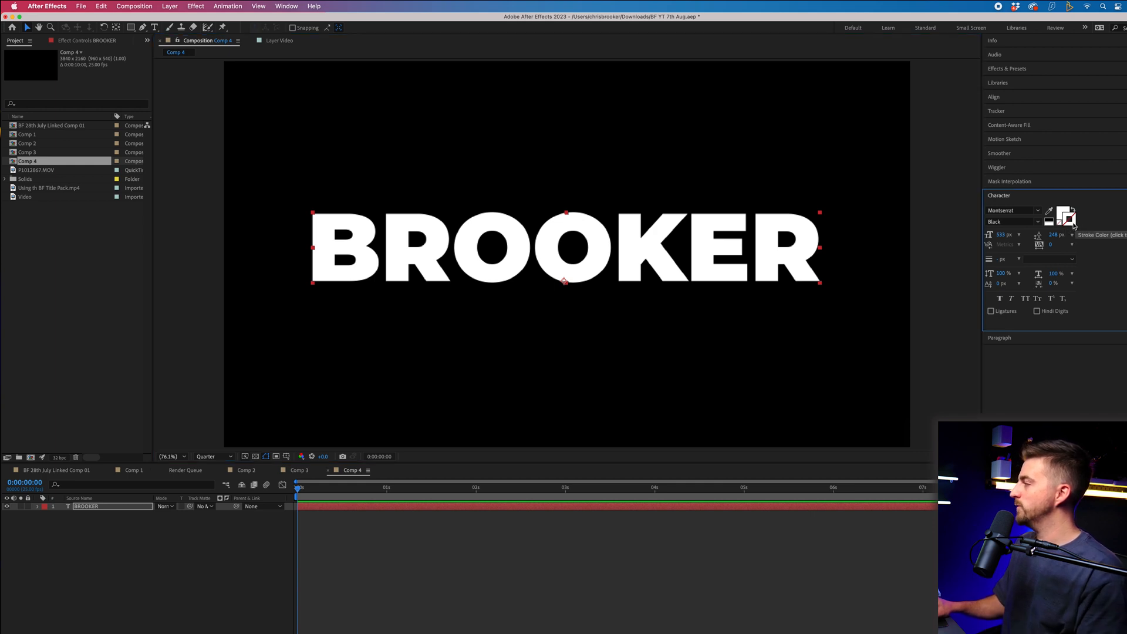
- Give BROOKER a white 20 px stroke with no fill so it reads as a hollow outline
{"action": "left_click", "coordinate": [1066, 217]}
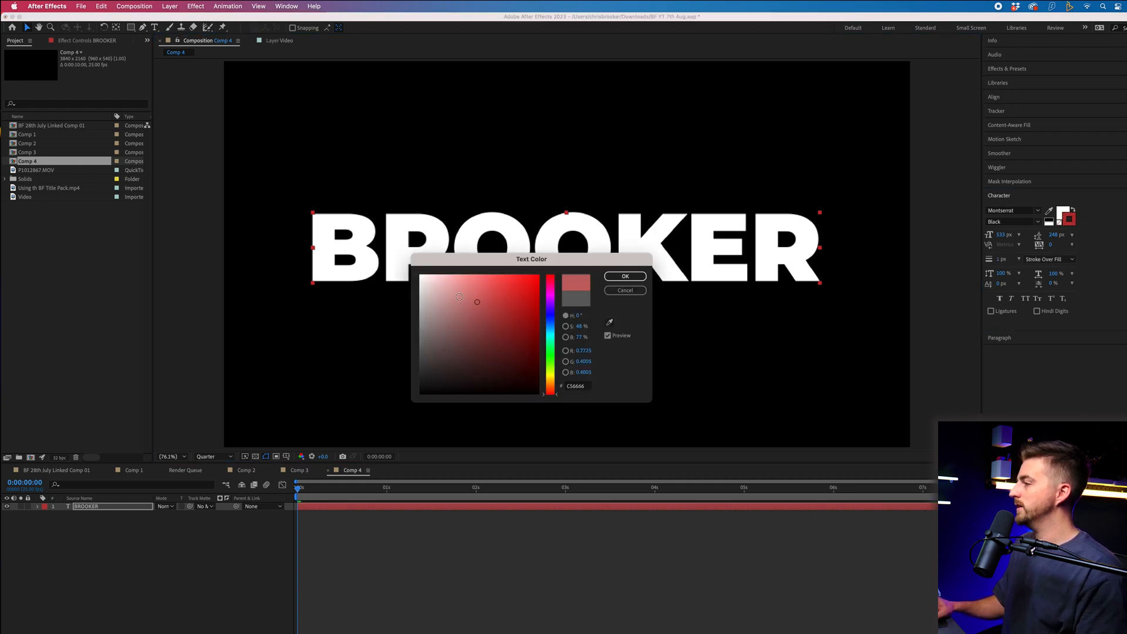
{"action": "left_click", "coordinate": [623, 276]}
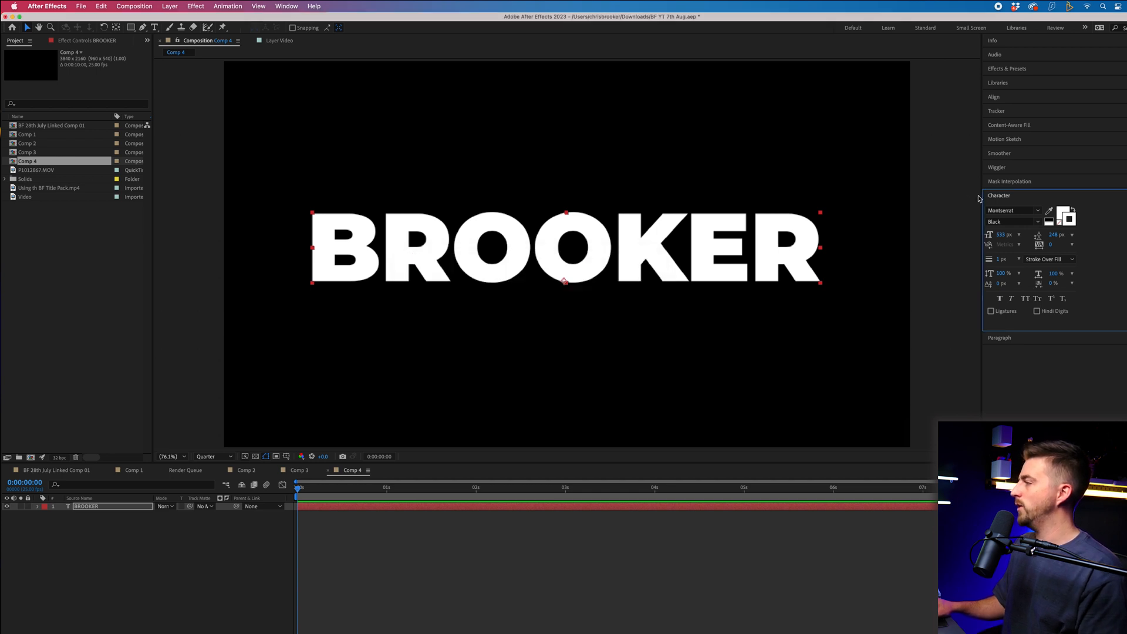
{"action": "mouse_move", "coordinate": [1067, 217]}
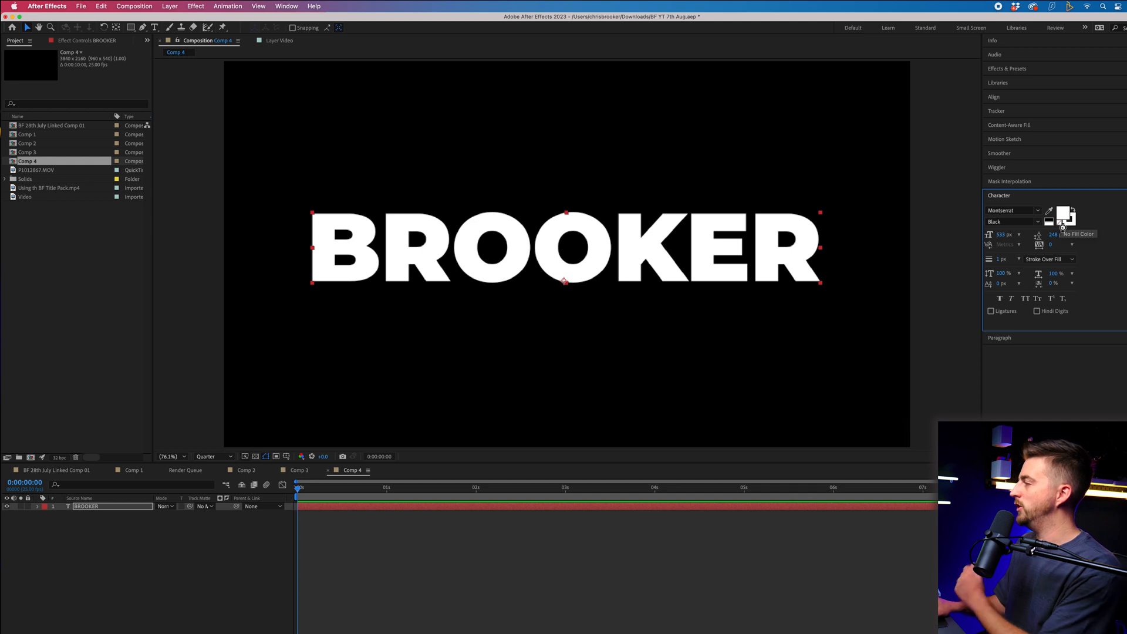
{"action": "left_click", "coordinate": [1066, 218]}
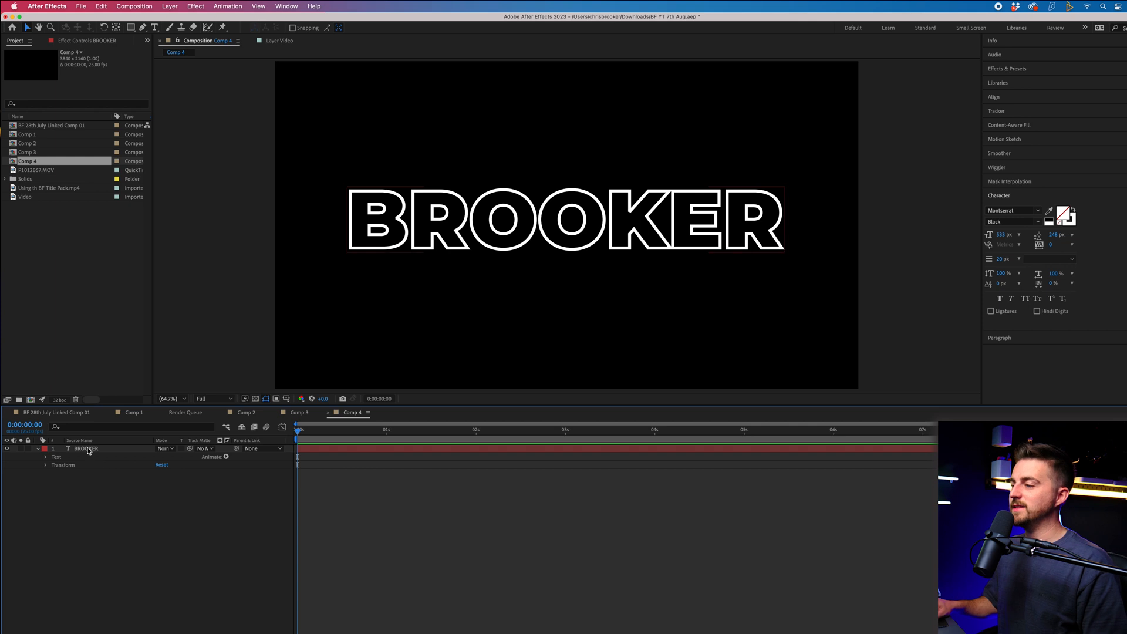
- Convert the BROOKER text layer into a BROOKER Outlines shape layer
{"action": "right_click", "coordinate": [86, 449]}
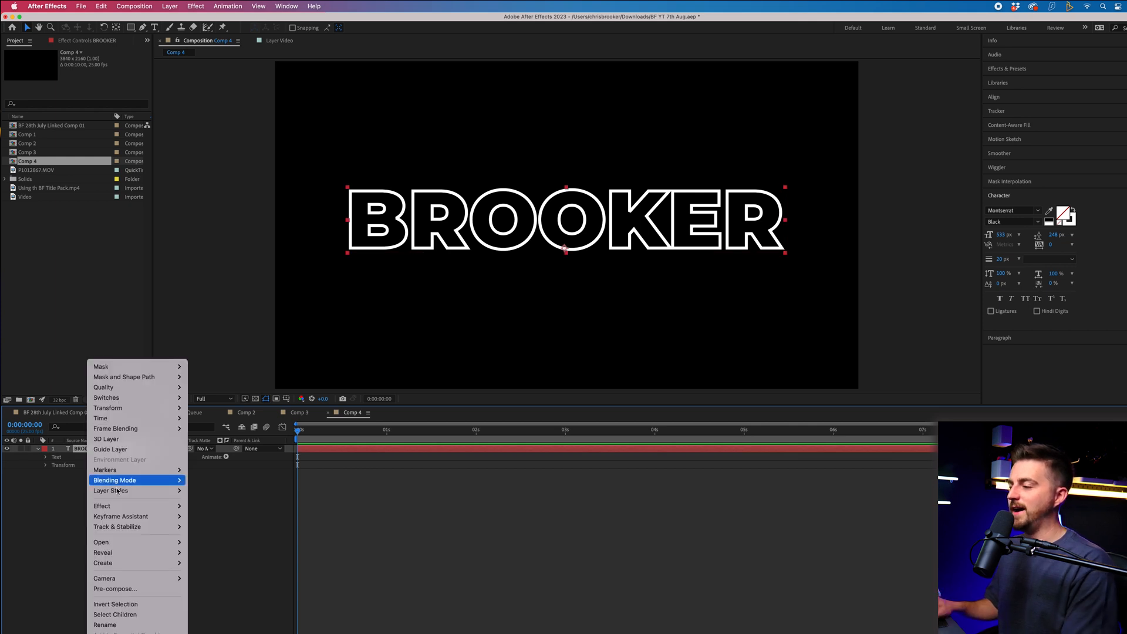
{"action": "mouse_move", "coordinate": [103, 563]}
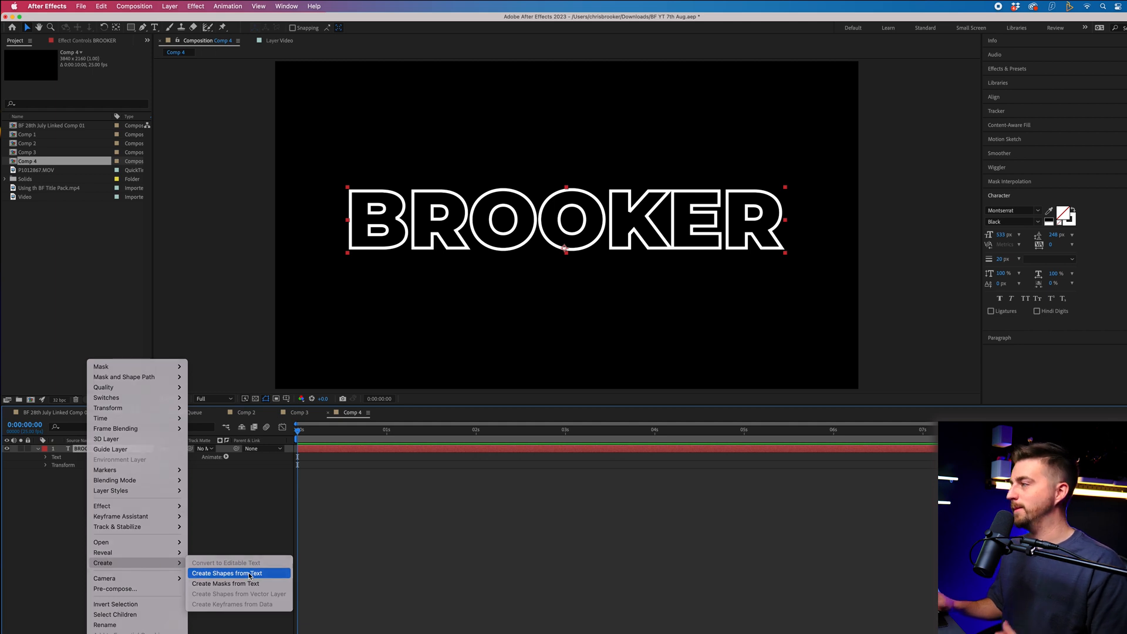
{"action": "left_click", "coordinate": [227, 573]}
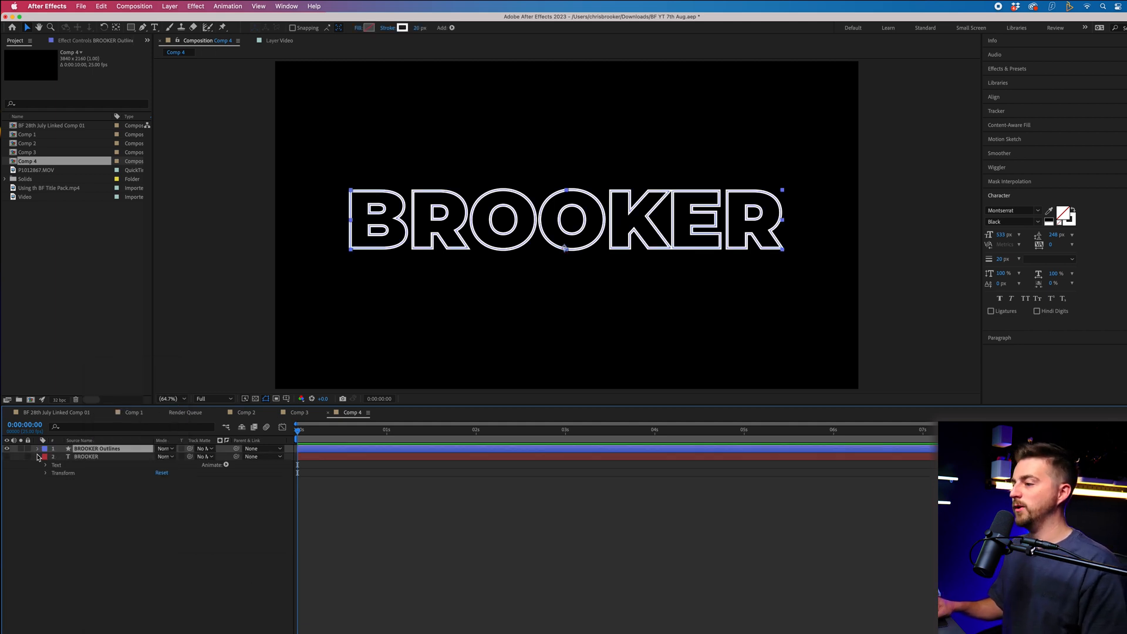
- Add Trim Paths to the BROOKER Outlines layer and keyframe its End at 0%
{"action": "left_click", "coordinate": [37, 449]}
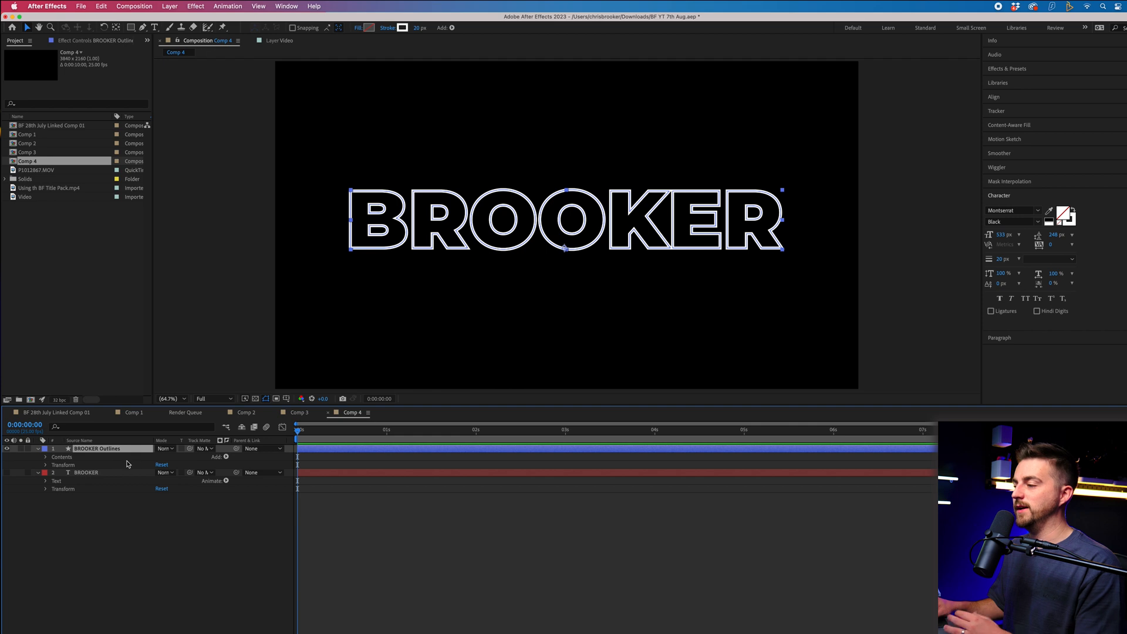
{"action": "left_click", "coordinate": [224, 456]}
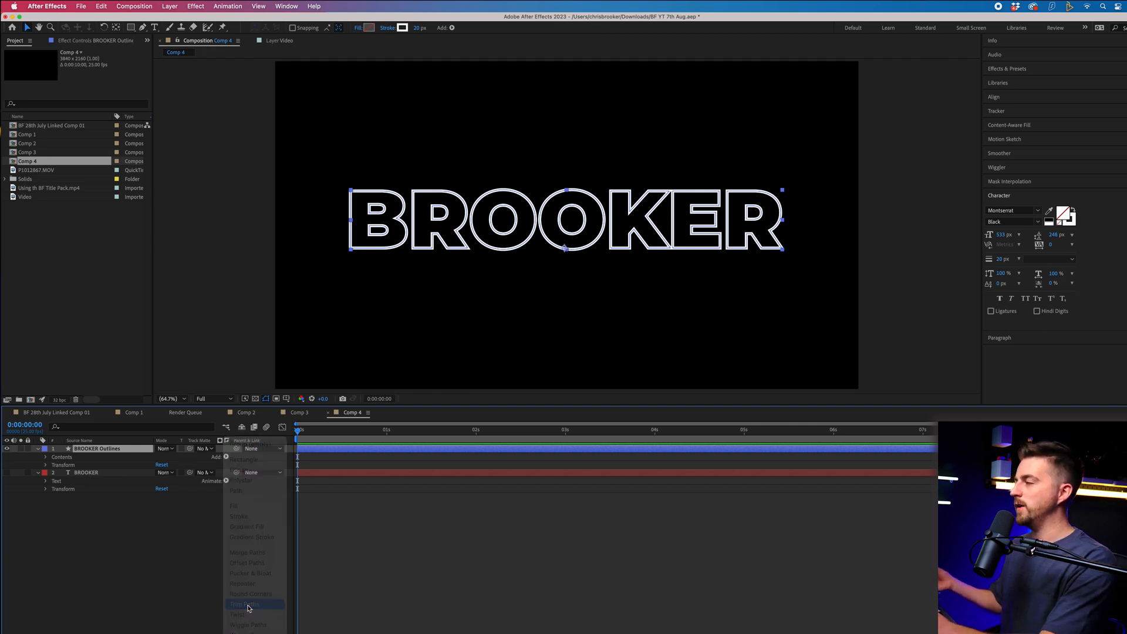
{"action": "left_click", "coordinate": [245, 604]}
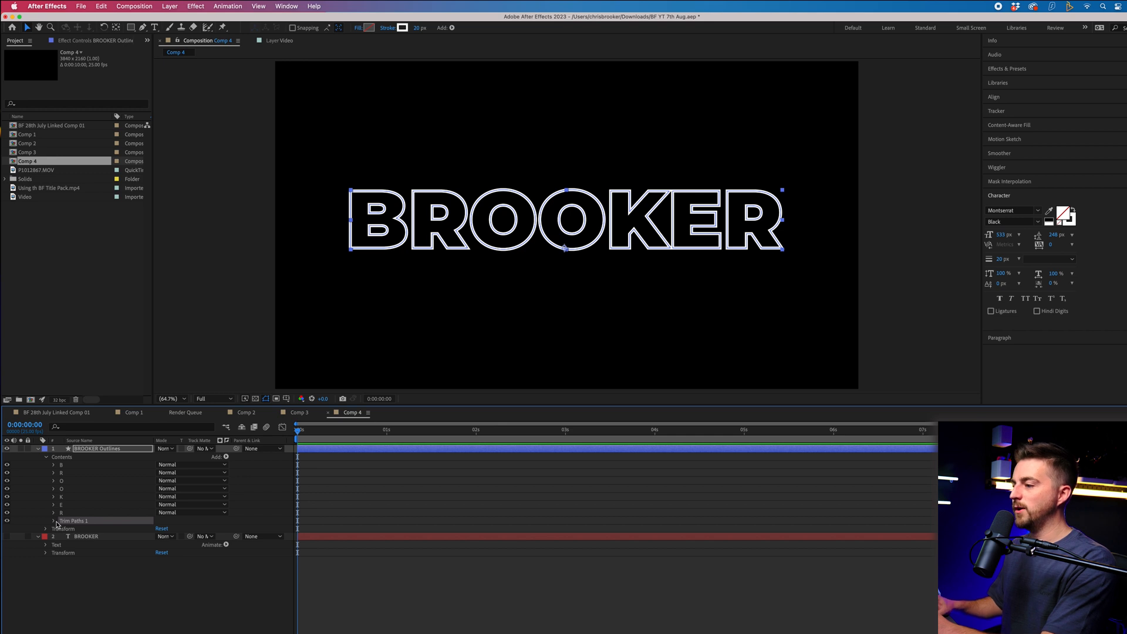
{"action": "left_click", "coordinate": [46, 520]}
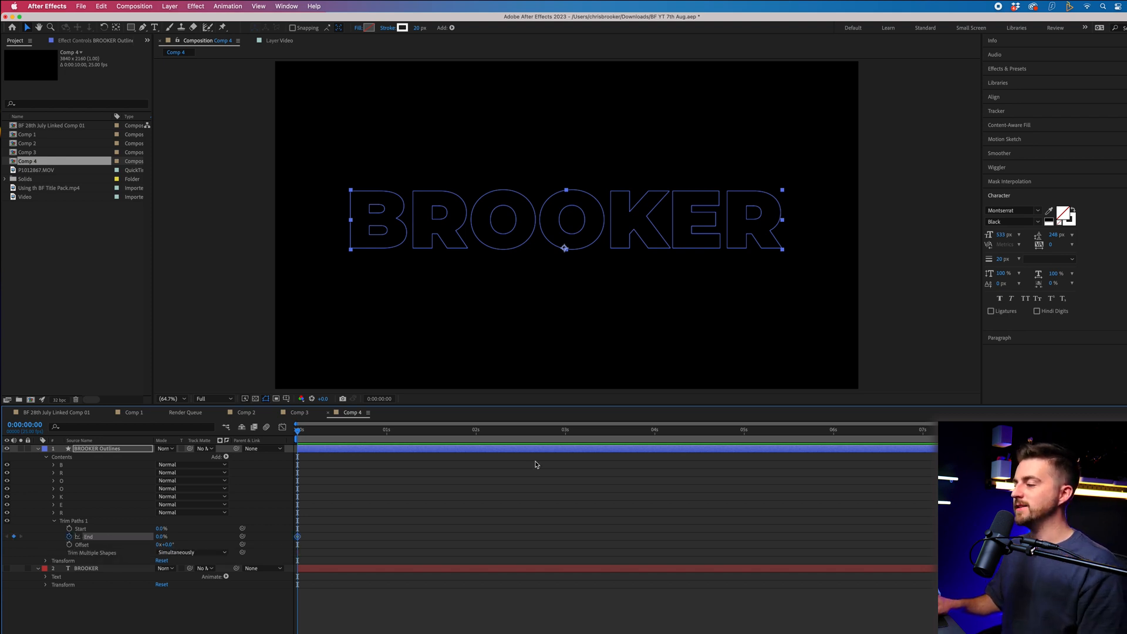
- Keyframe Trim Paths End to 100% a few seconds later so the outline draws on
{"action": "left_click", "coordinate": [742, 430]}
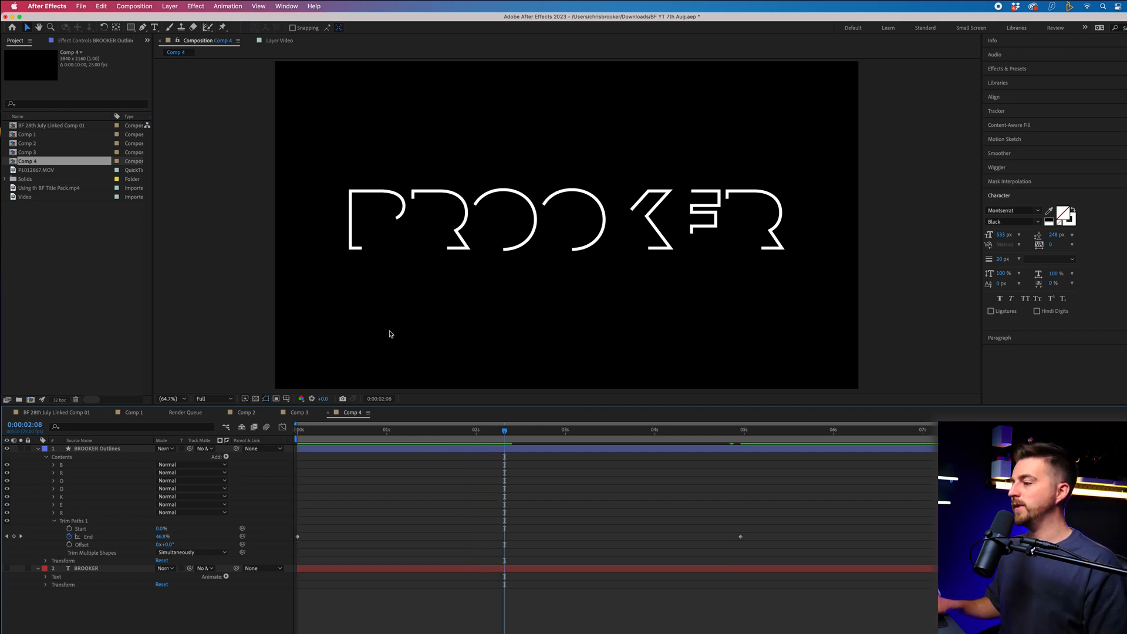
{"action": "left_click", "coordinate": [297, 429]}
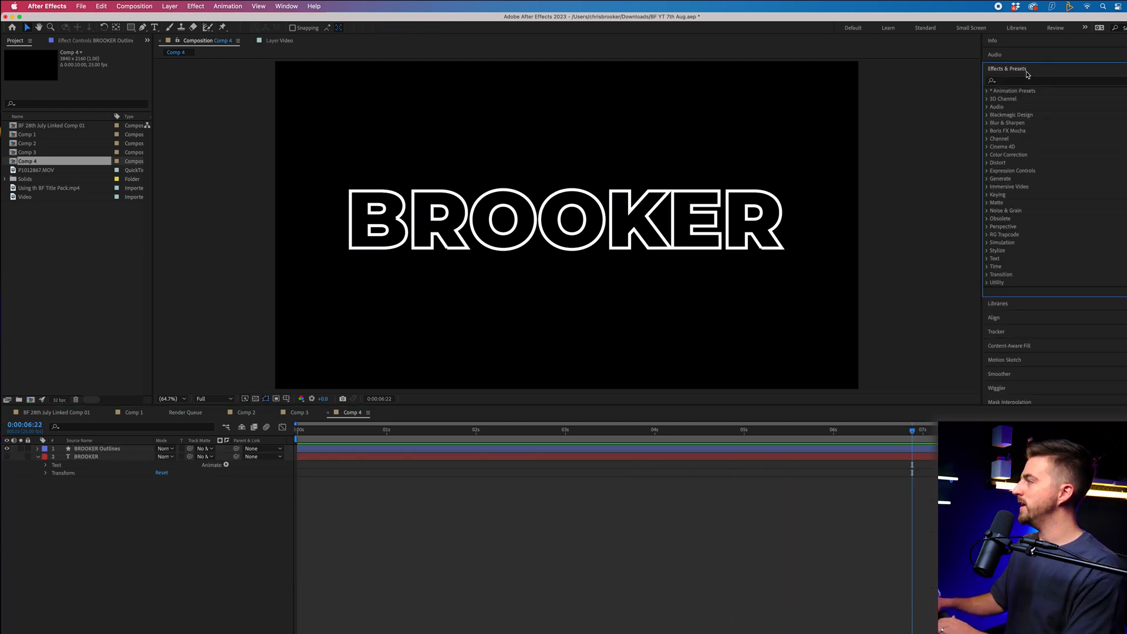
- Apply the Generate > 4-Color Gradient effect to the BROOKER Outlines layer
{"action": "type", "text": "4"}
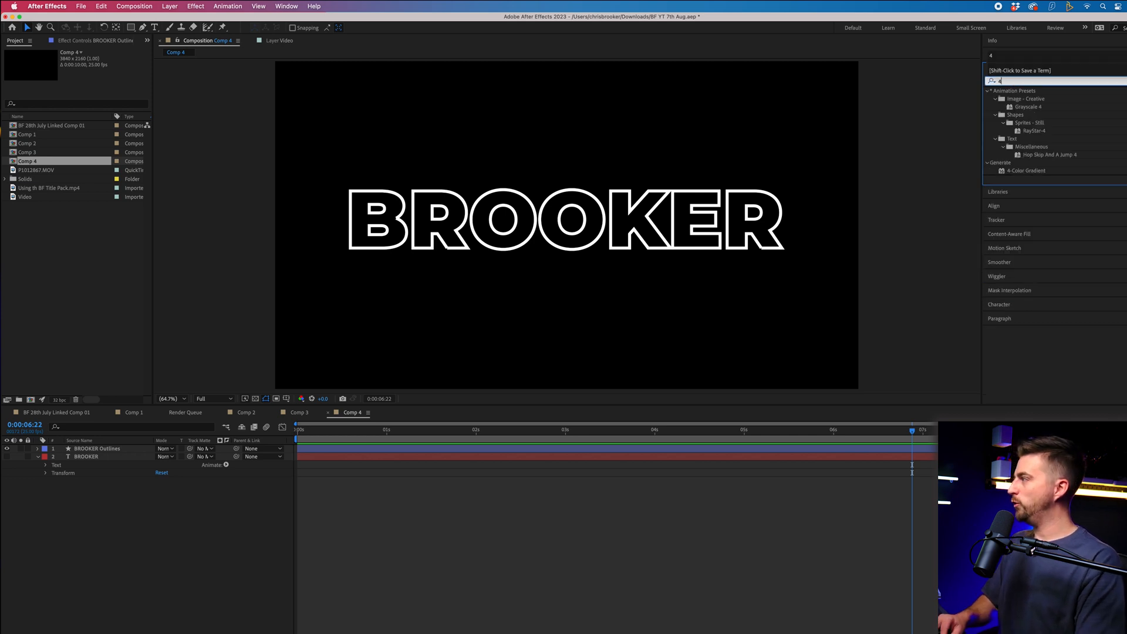
{"action": "left_click", "coordinate": [1026, 170]}
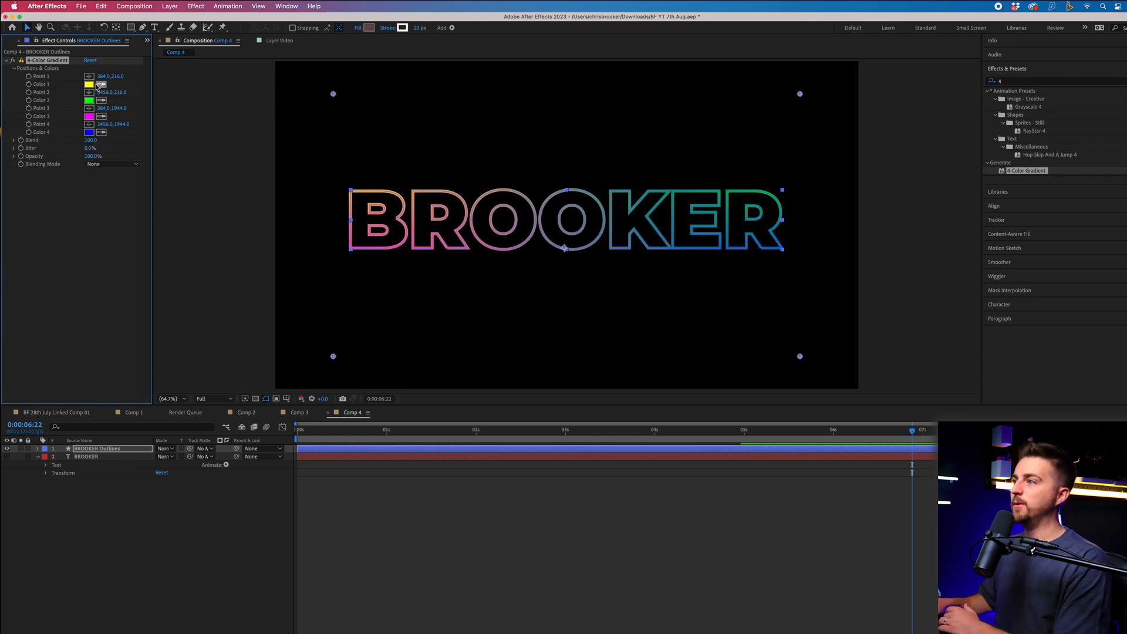
- Set the gradient's first colour to purple and another colour to light blue
{"action": "left_click", "coordinate": [90, 84]}
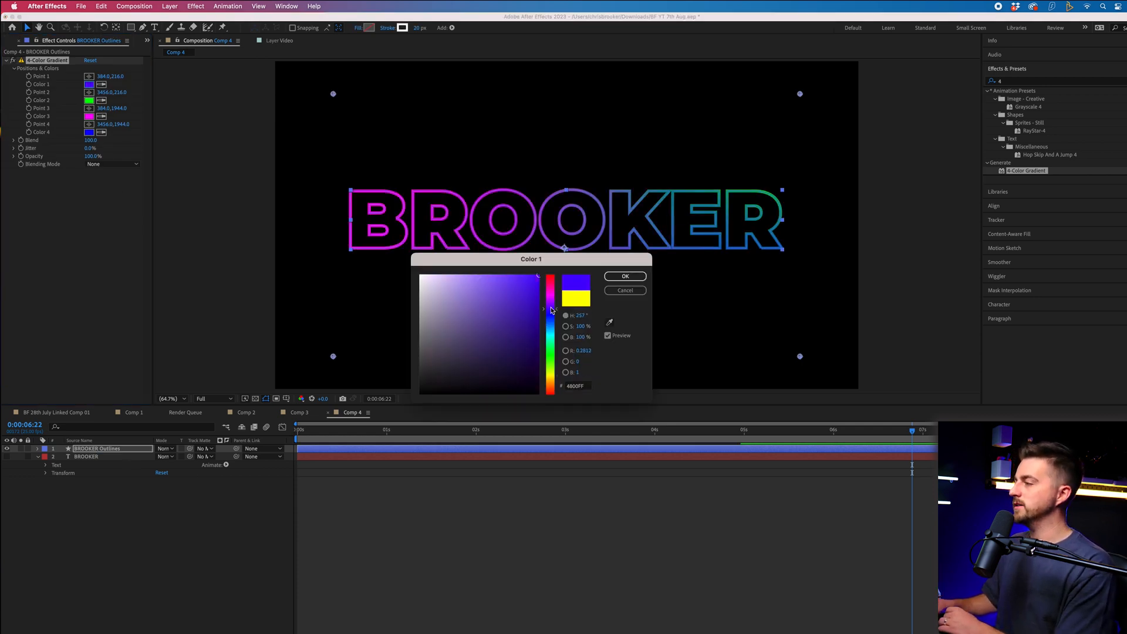
{"action": "left_click", "coordinate": [624, 276]}
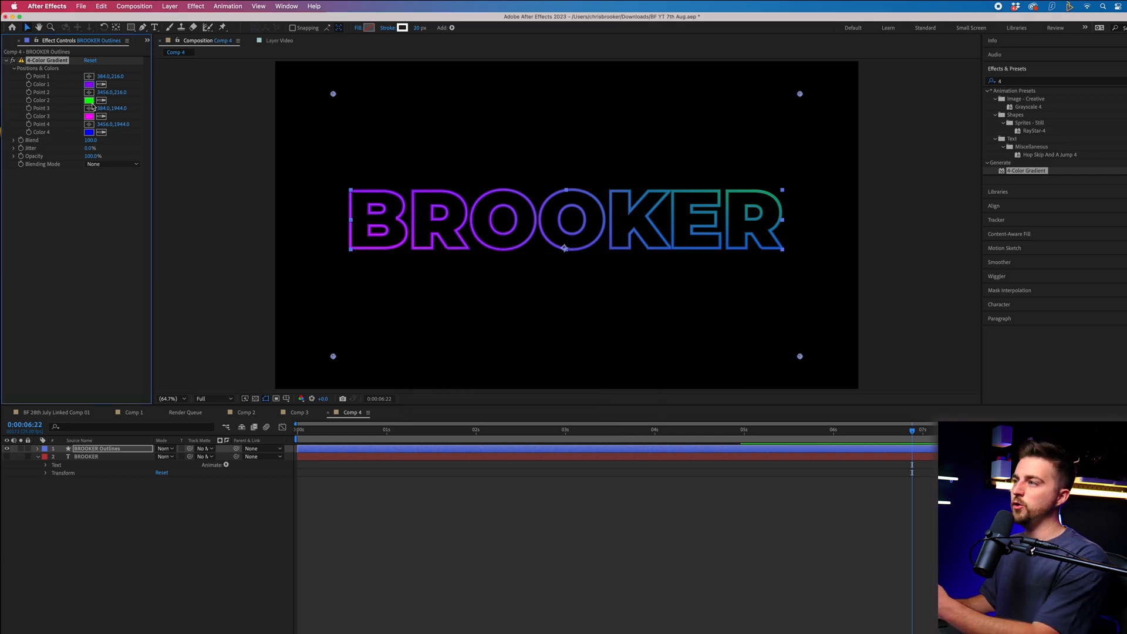
{"action": "left_click", "coordinate": [88, 92]}
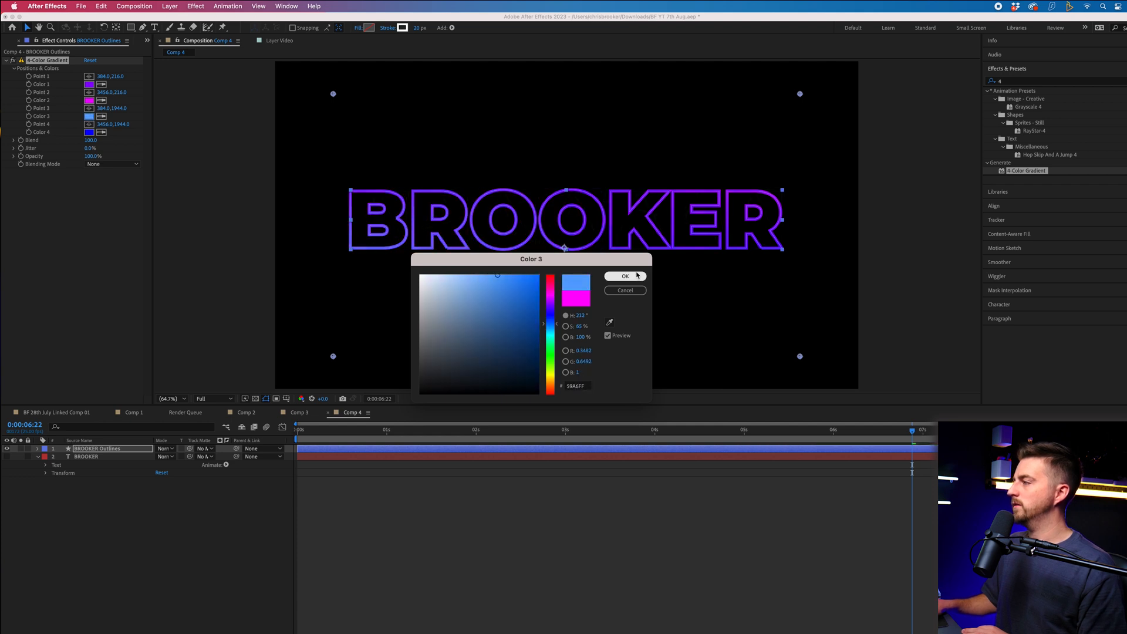
{"action": "left_click", "coordinate": [624, 275]}
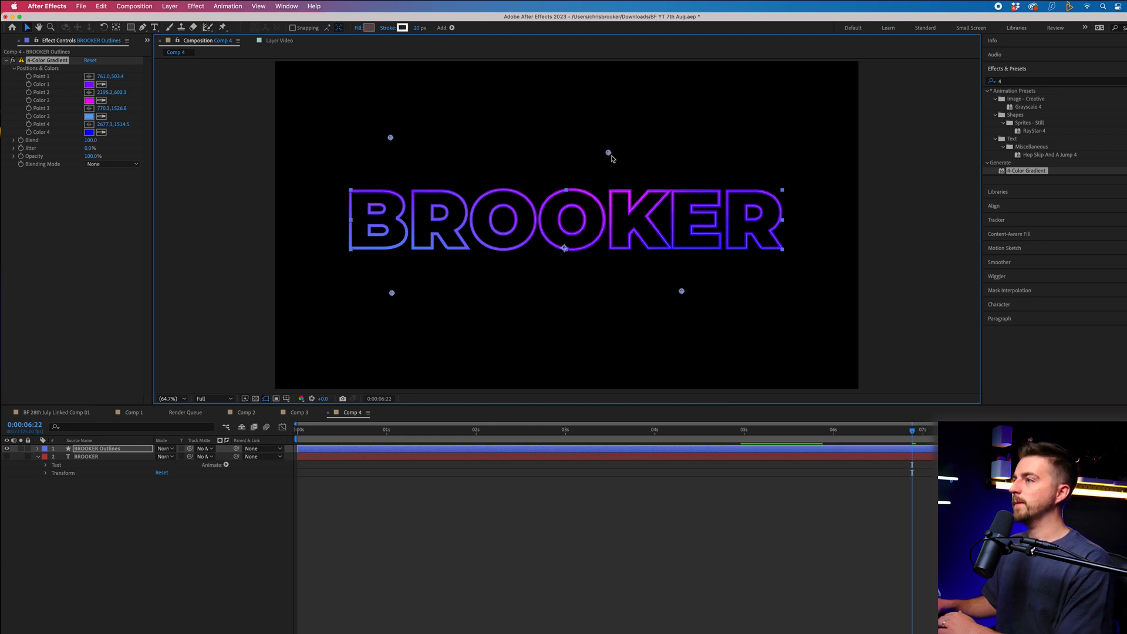
- Reposition the gradient points and change the first colour to a magenta hue
{"action": "left_click", "coordinate": [476, 430]}
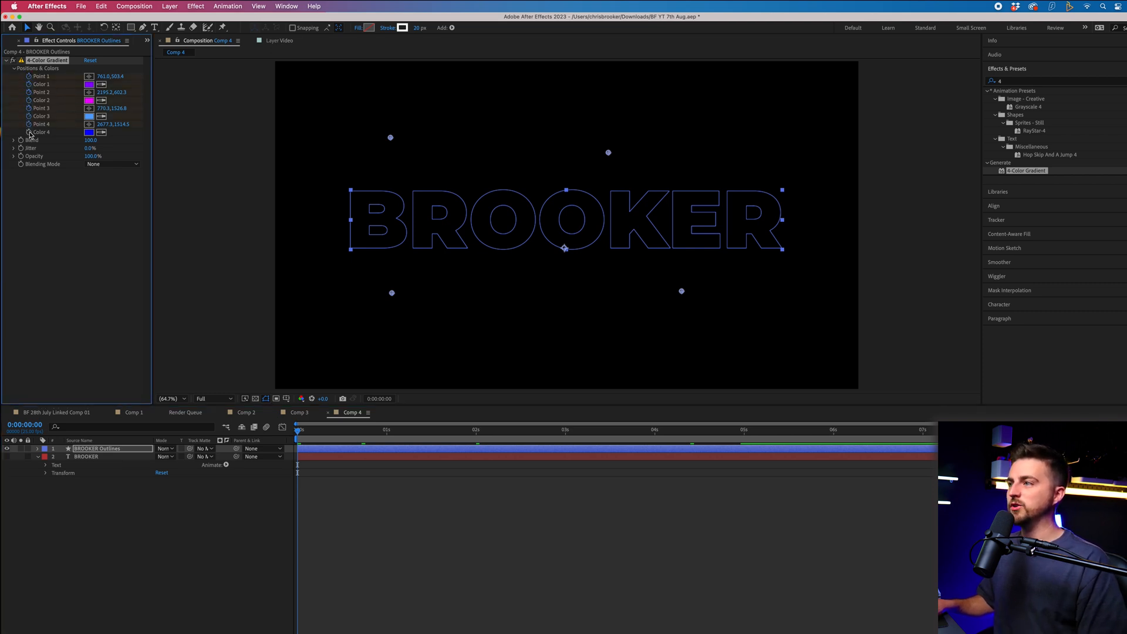
{"action": "left_click", "coordinate": [554, 430]}
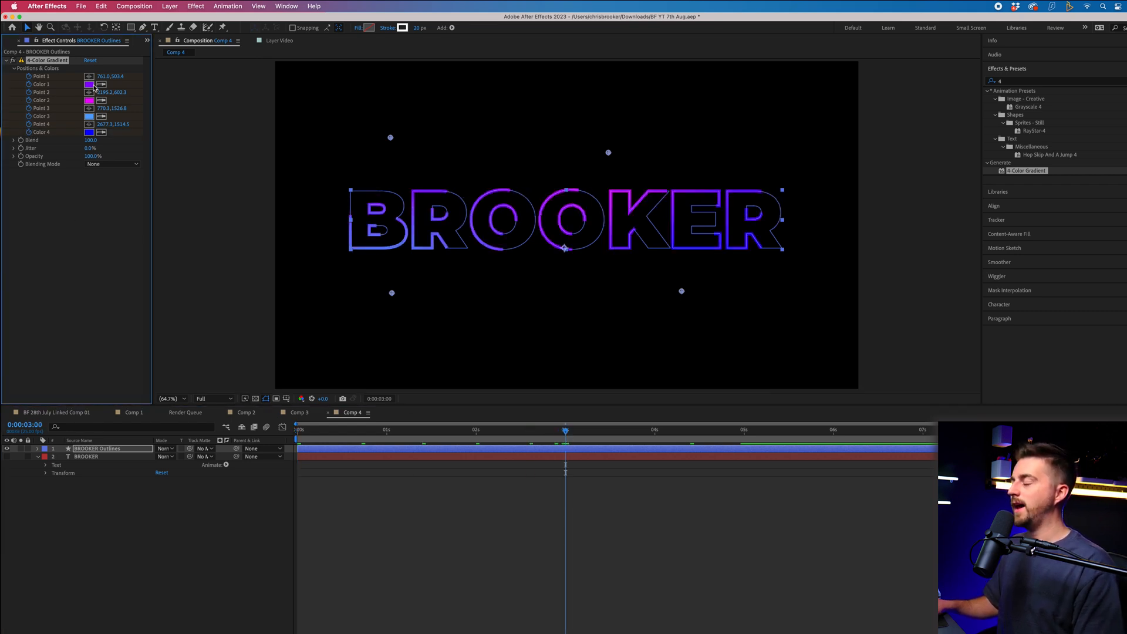
{"action": "left_click", "coordinate": [90, 84]}
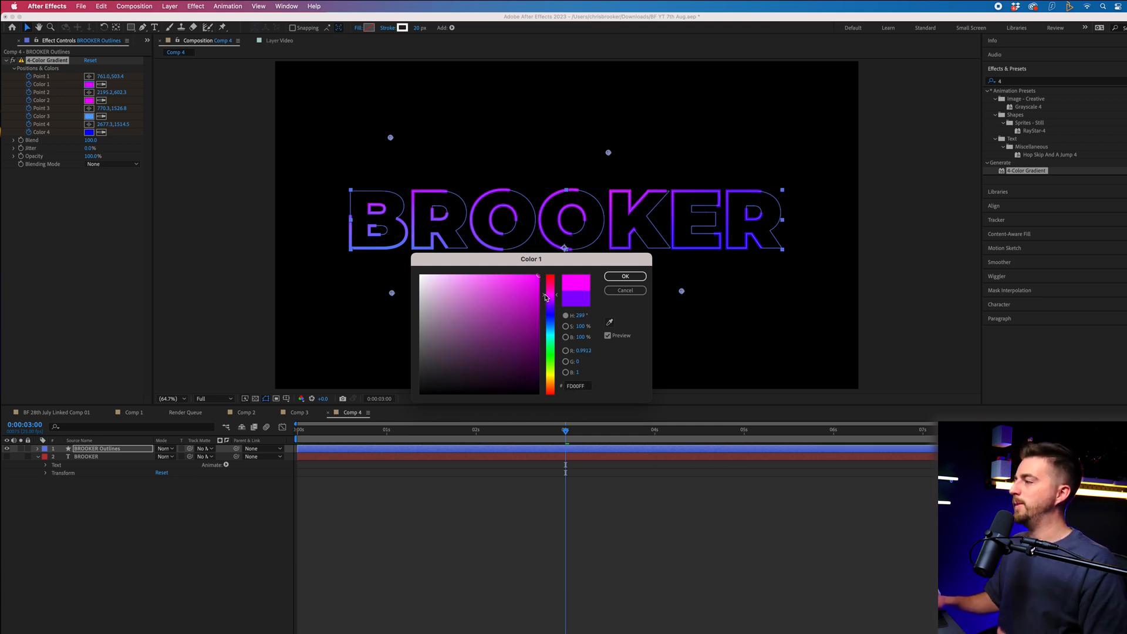
{"action": "left_click", "coordinate": [623, 276]}
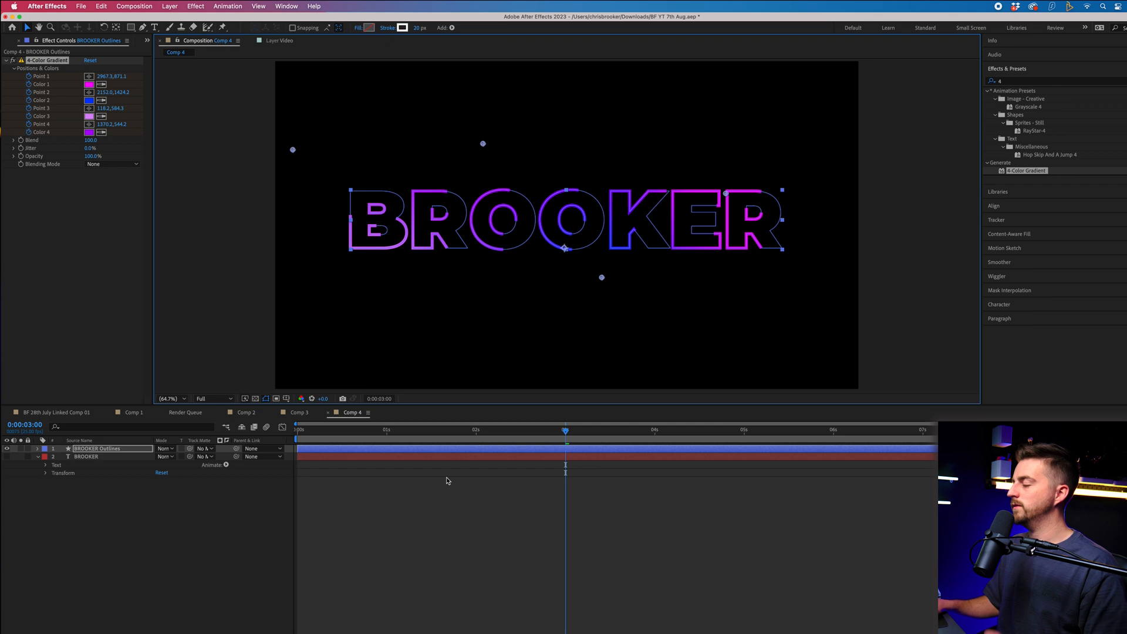
- Scale the BROOKER Outlines layer down to 84% and tweak the gradient points
{"action": "left_click", "coordinate": [38, 448]}
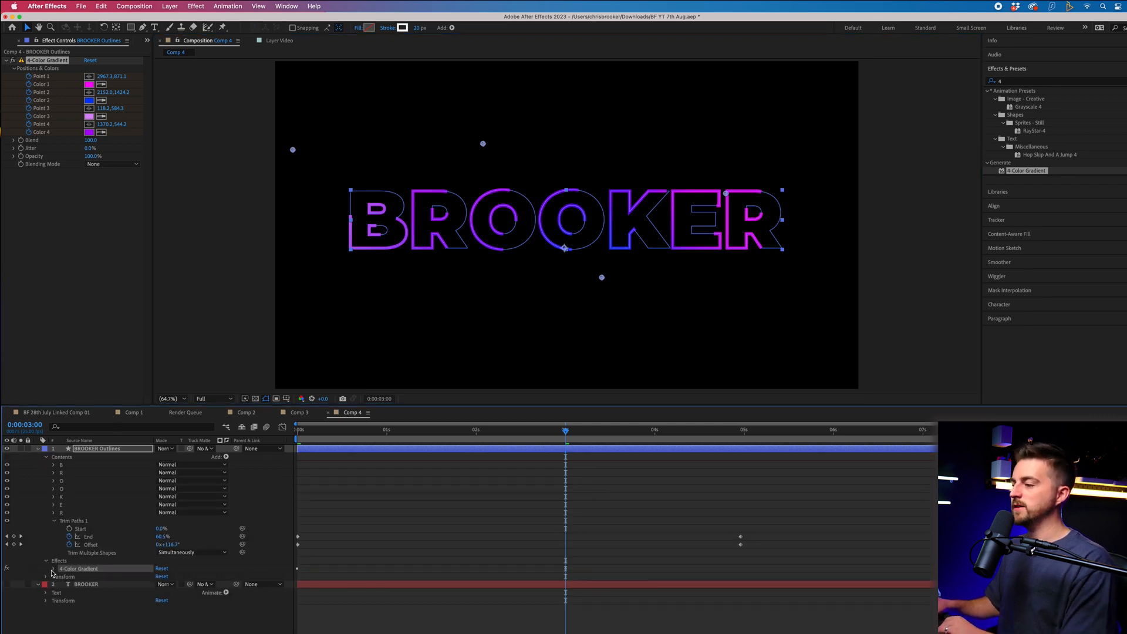
{"action": "left_click", "coordinate": [52, 568]}
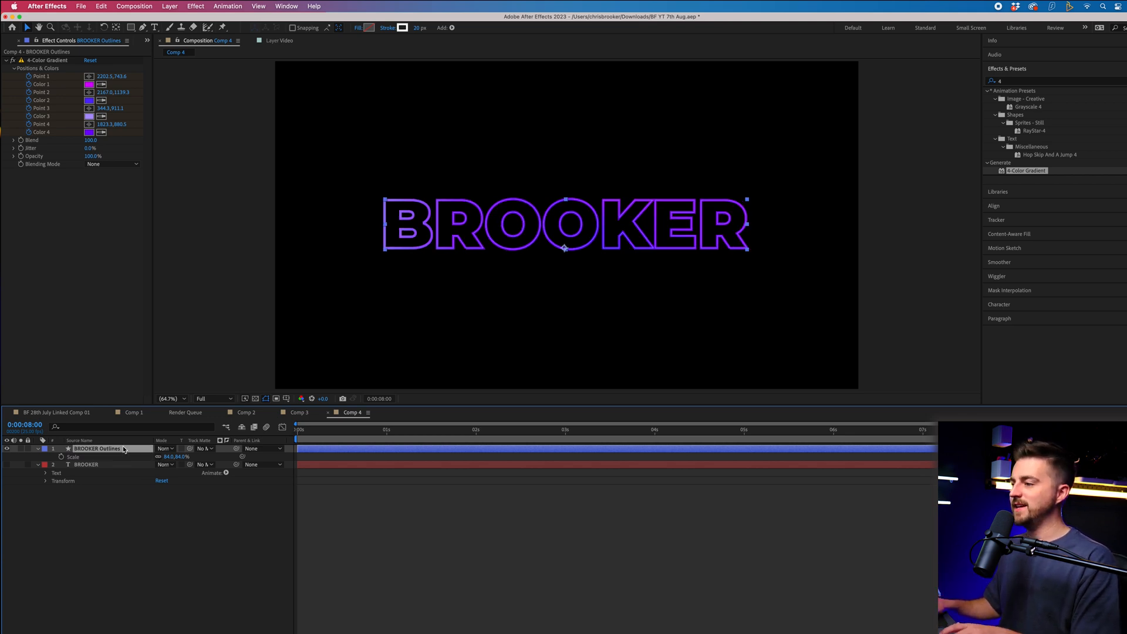
- Duplicate the outline layer, flip it vertically beneath the original, and pre-compose the copy
{"action": "key", "text": "cmd+d"}
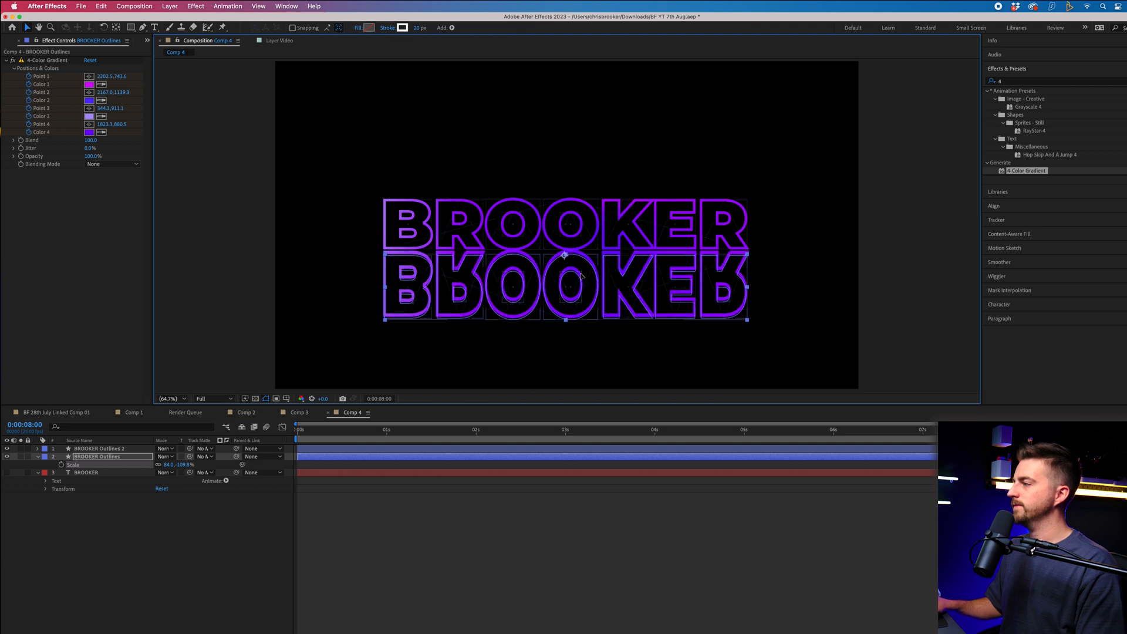
{"action": "right_click", "coordinate": [97, 457]}
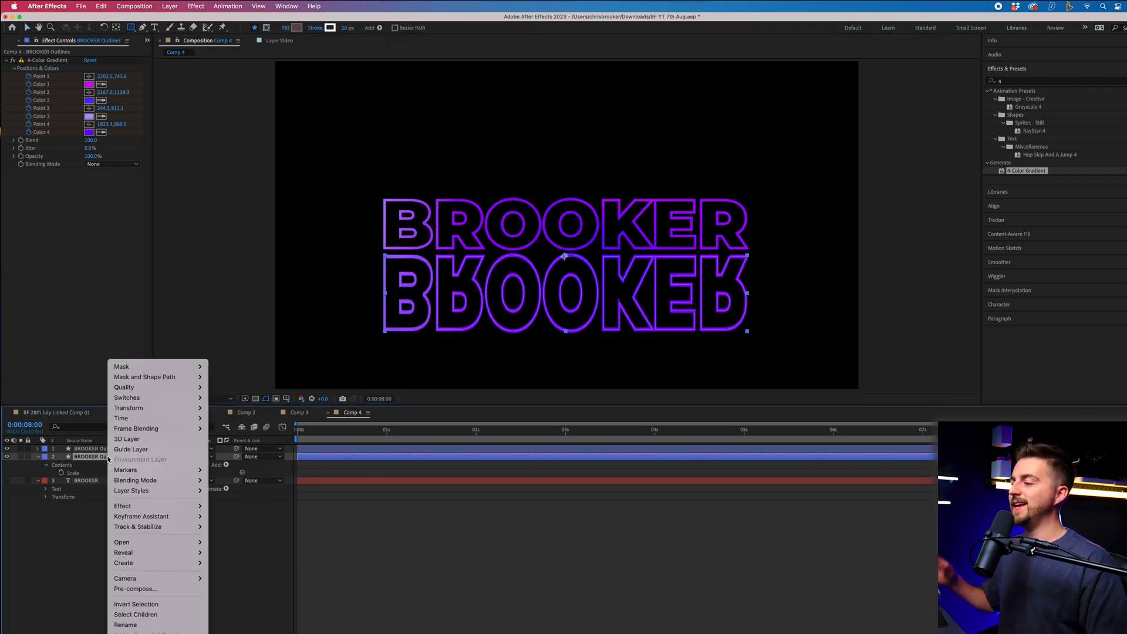
{"action": "mouse_move", "coordinate": [134, 588]}
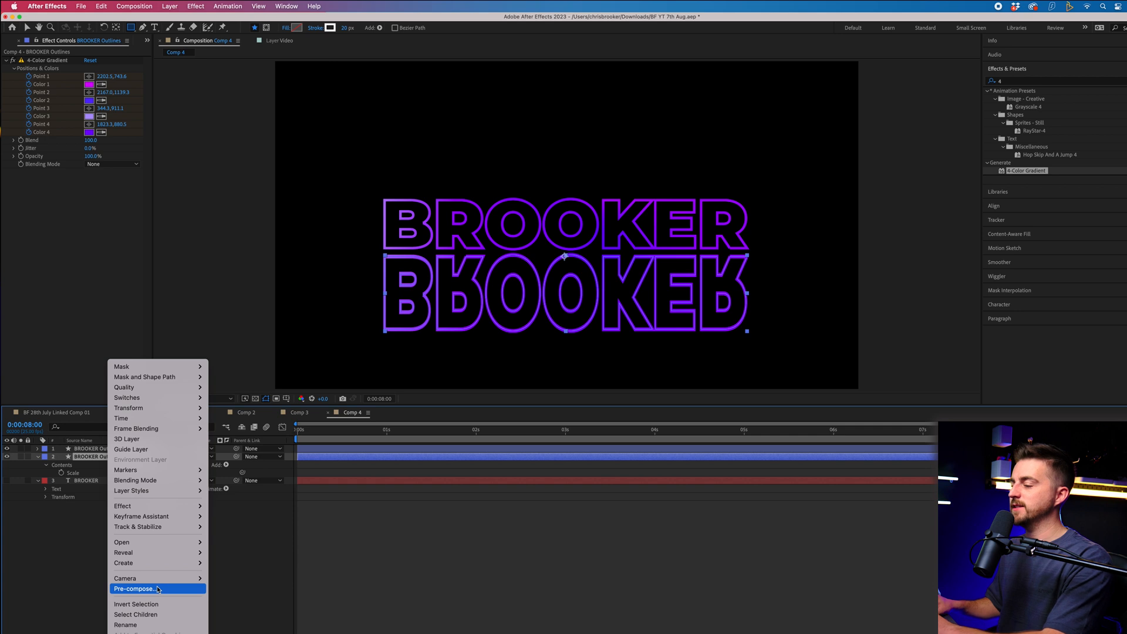
{"action": "left_click", "coordinate": [133, 588]}
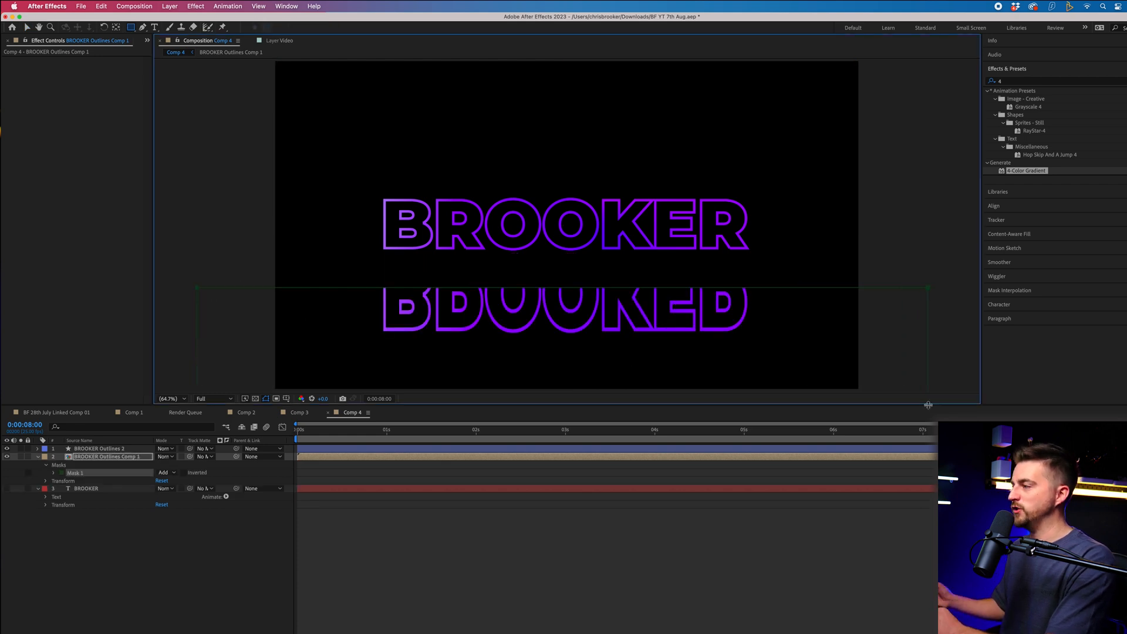
- Invert the reflection's rectangle mask and reveal its feather setting to raise it to about 423 px
{"action": "left_click", "coordinate": [187, 472]}
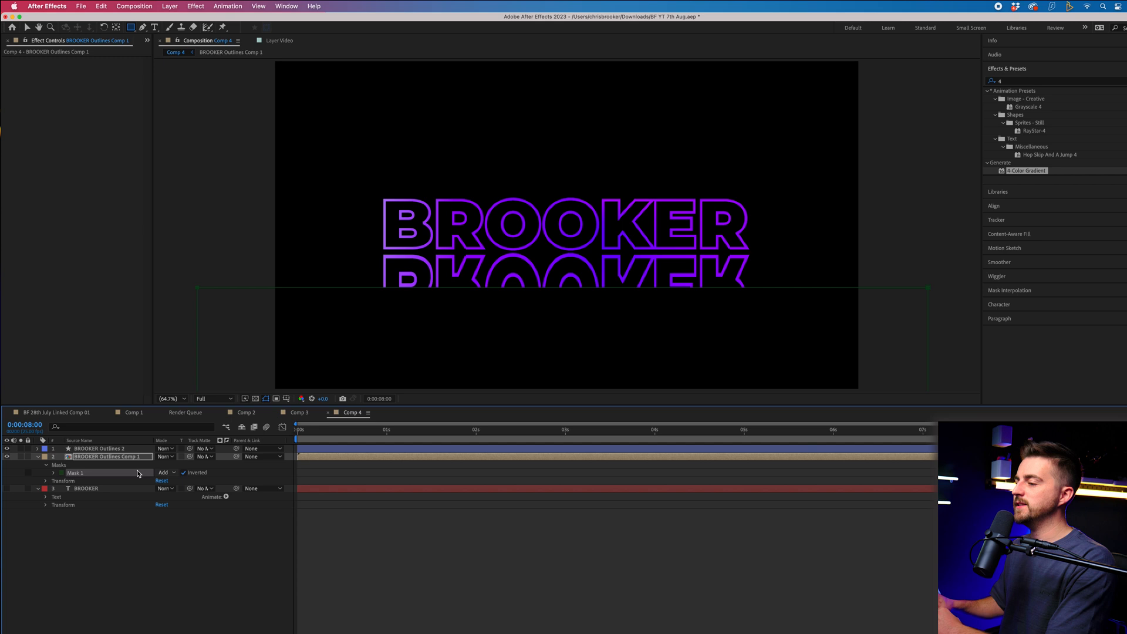
{"action": "left_click", "coordinate": [46, 472]}
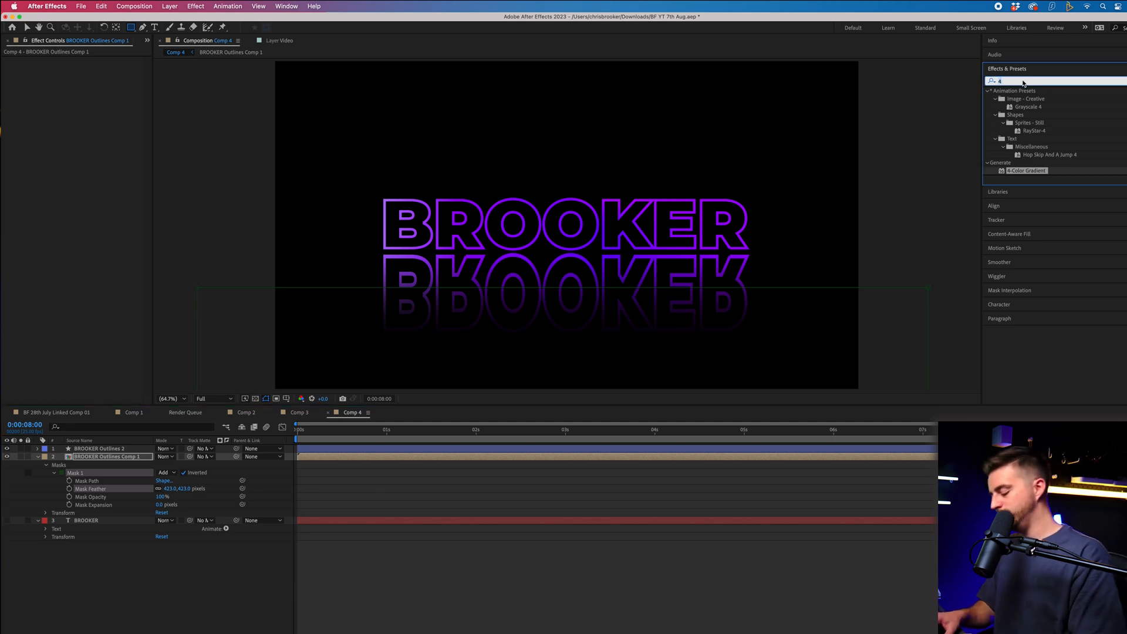
- Apply Gaussian Blur to the reflection, raise Blurriness and lower its opacity to 45%
{"action": "type", "text": "blur"}
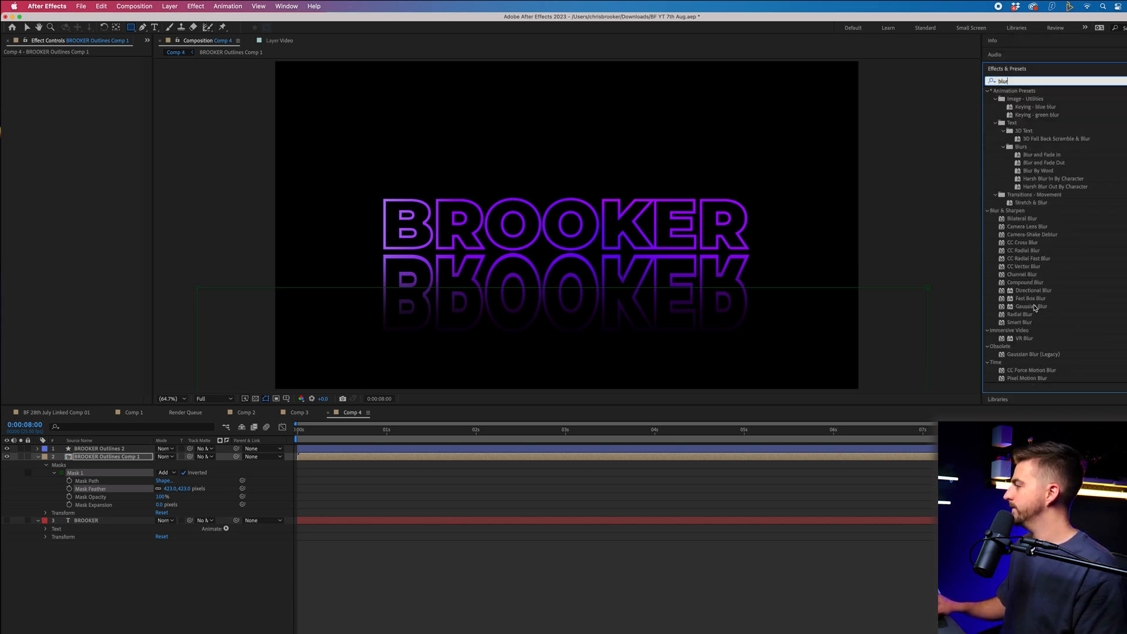
{"action": "double_click", "coordinate": [1032, 307]}
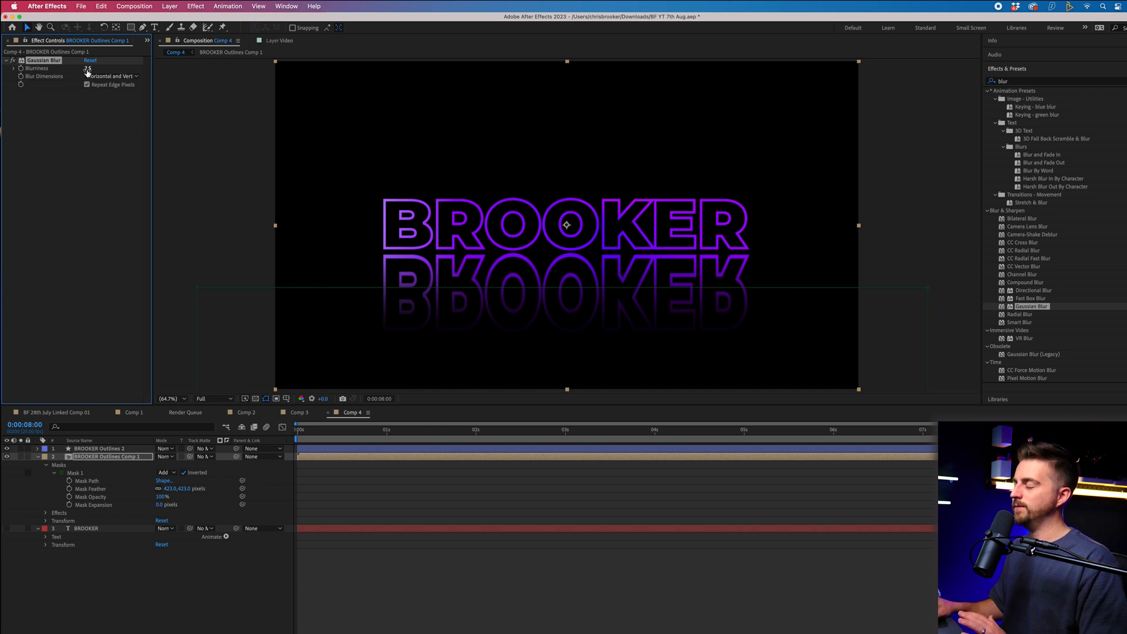
{"action": "left_click_drag", "start_coordinate": [88, 68], "coordinate": [85, 68]}
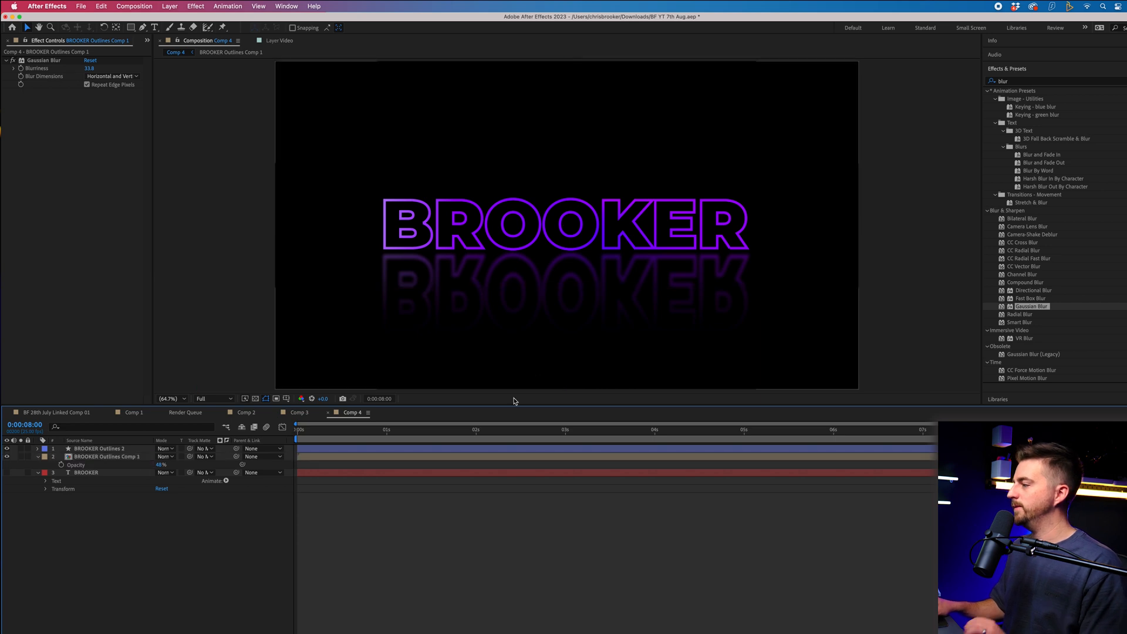
{"action": "key", "text": "cmd+s"}
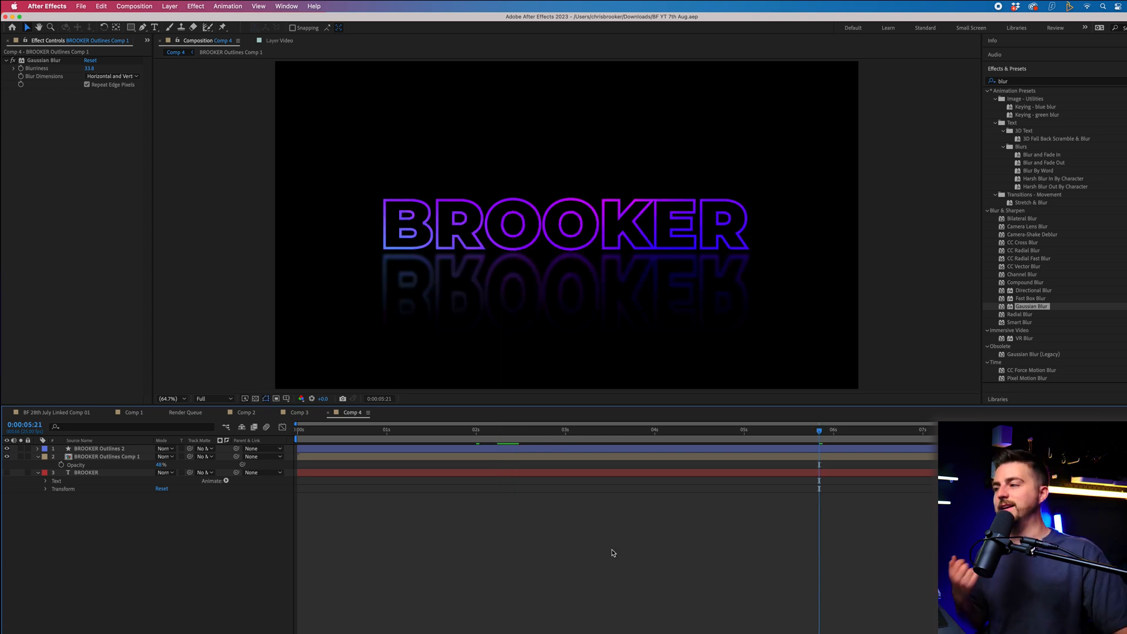
- Pre-compose the outline layer and reflection precomp into one composition named Text
{"action": "left_click", "coordinate": [107, 456]}
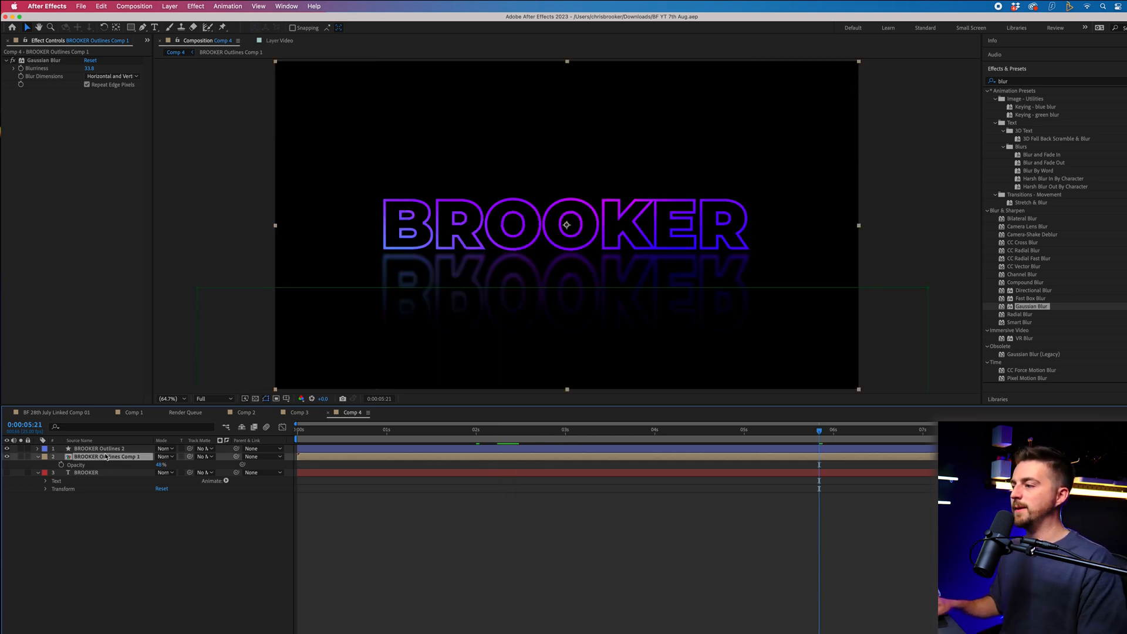
{"action": "right_click", "coordinate": [101, 457]}
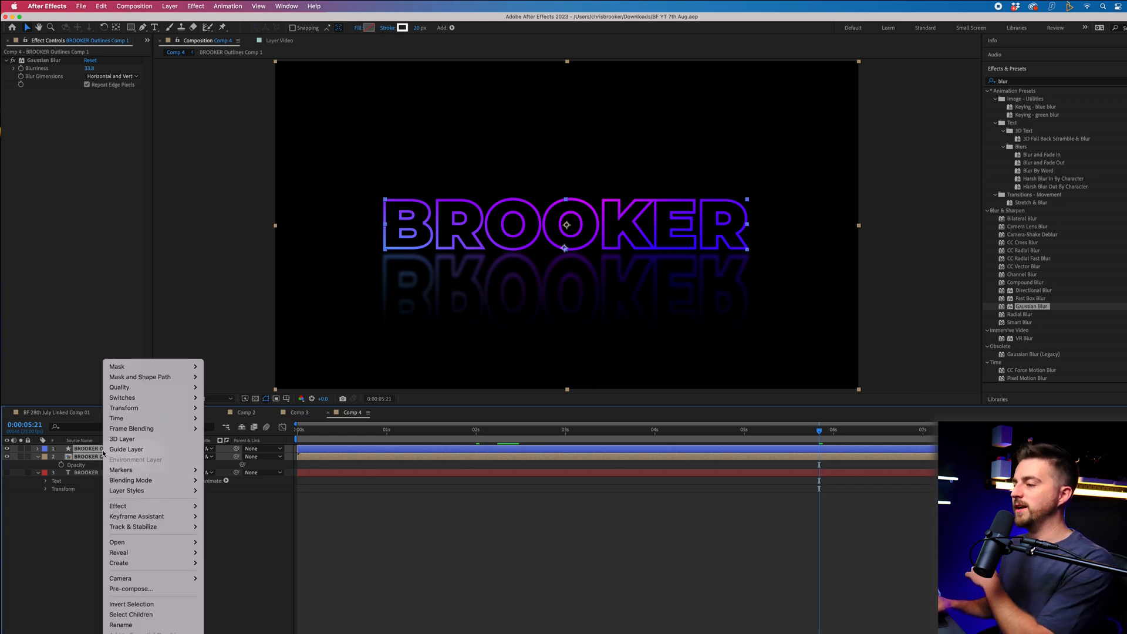
{"action": "left_click", "coordinate": [130, 589]}
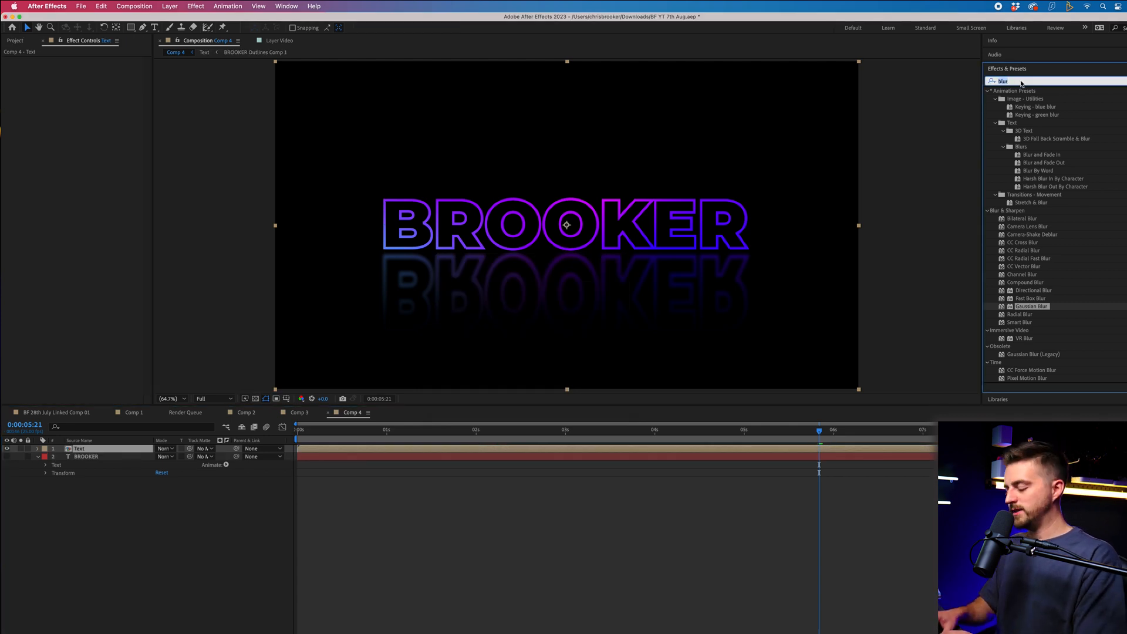
- Apply Glow to the Text layer with Glow Radius 180 and tuned Threshold and Intensity
{"action": "type", "text": "glow"}
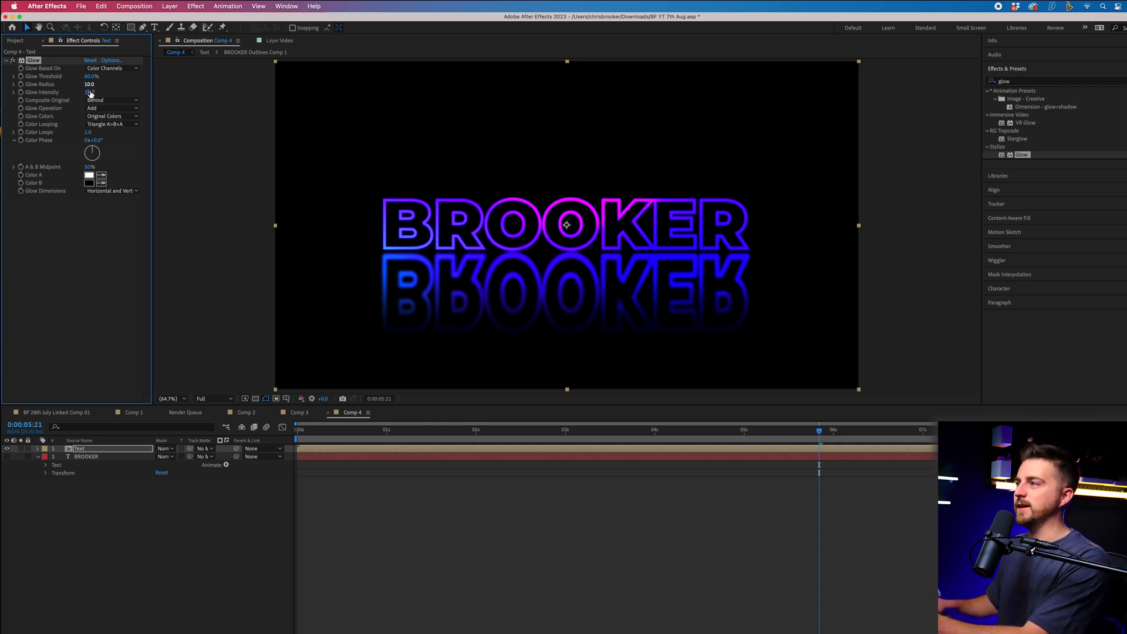
{"action": "left_click_drag", "start_coordinate": [89, 85], "coordinate": [108, 85]}
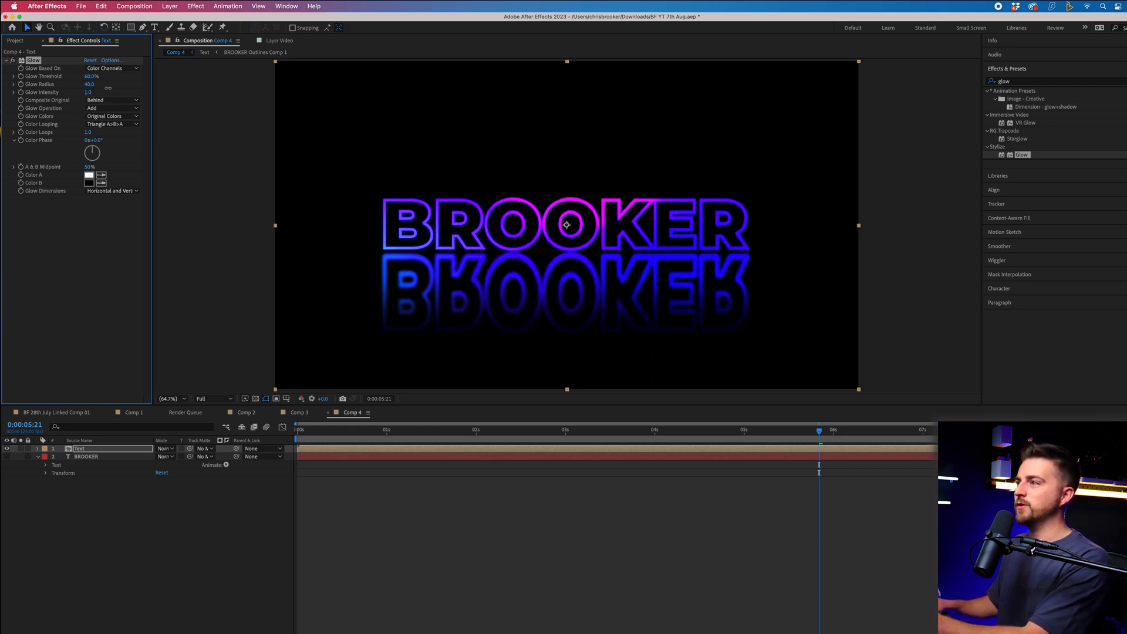
{"action": "left_click_drag", "start_coordinate": [89, 85], "coordinate": [94, 85]}
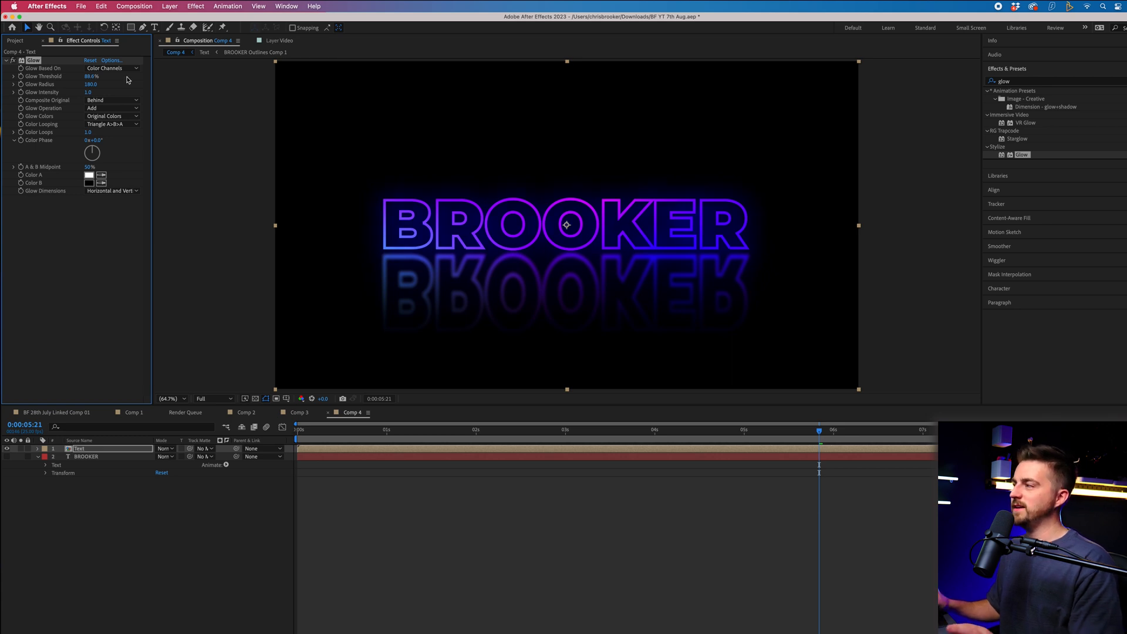
{"action": "left_click", "coordinate": [390, 430]}
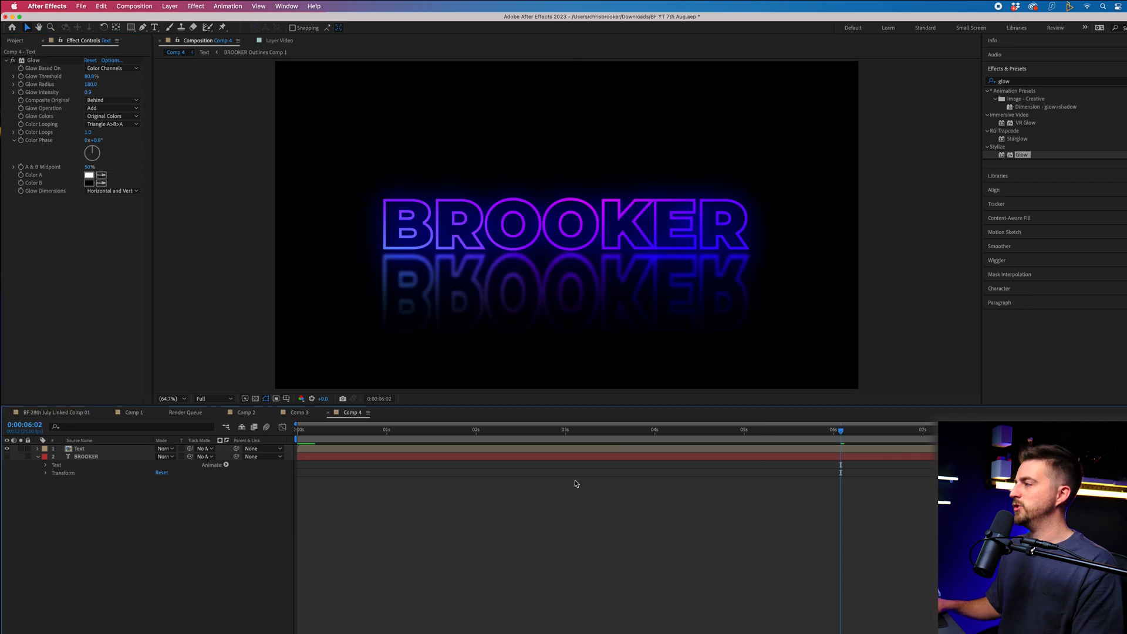
{"action": "left_click", "coordinate": [80, 447]}
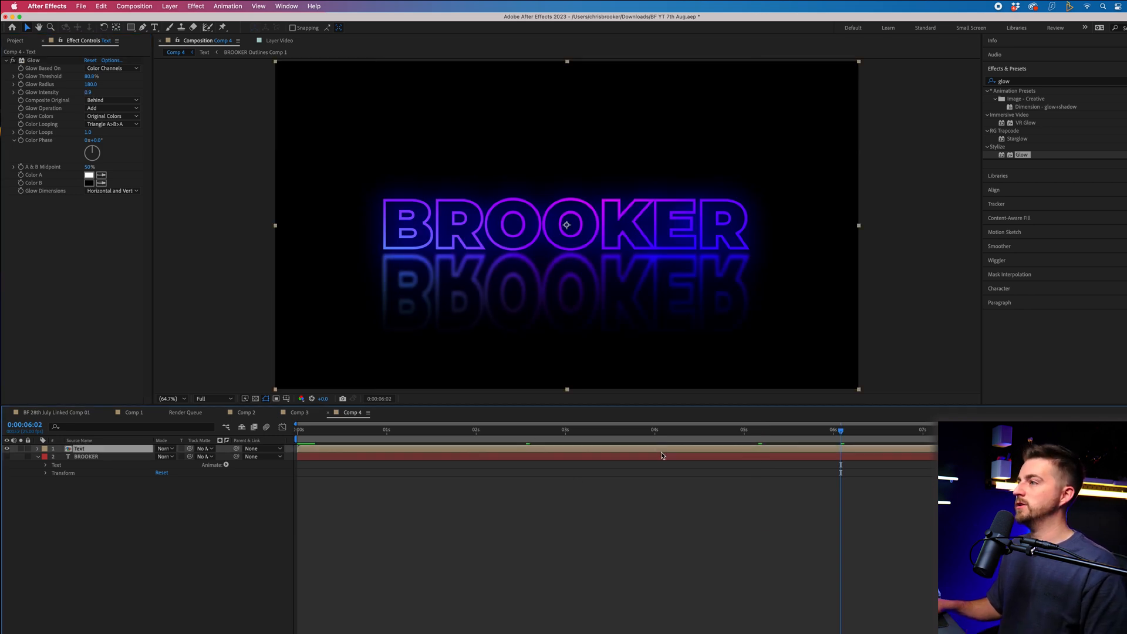